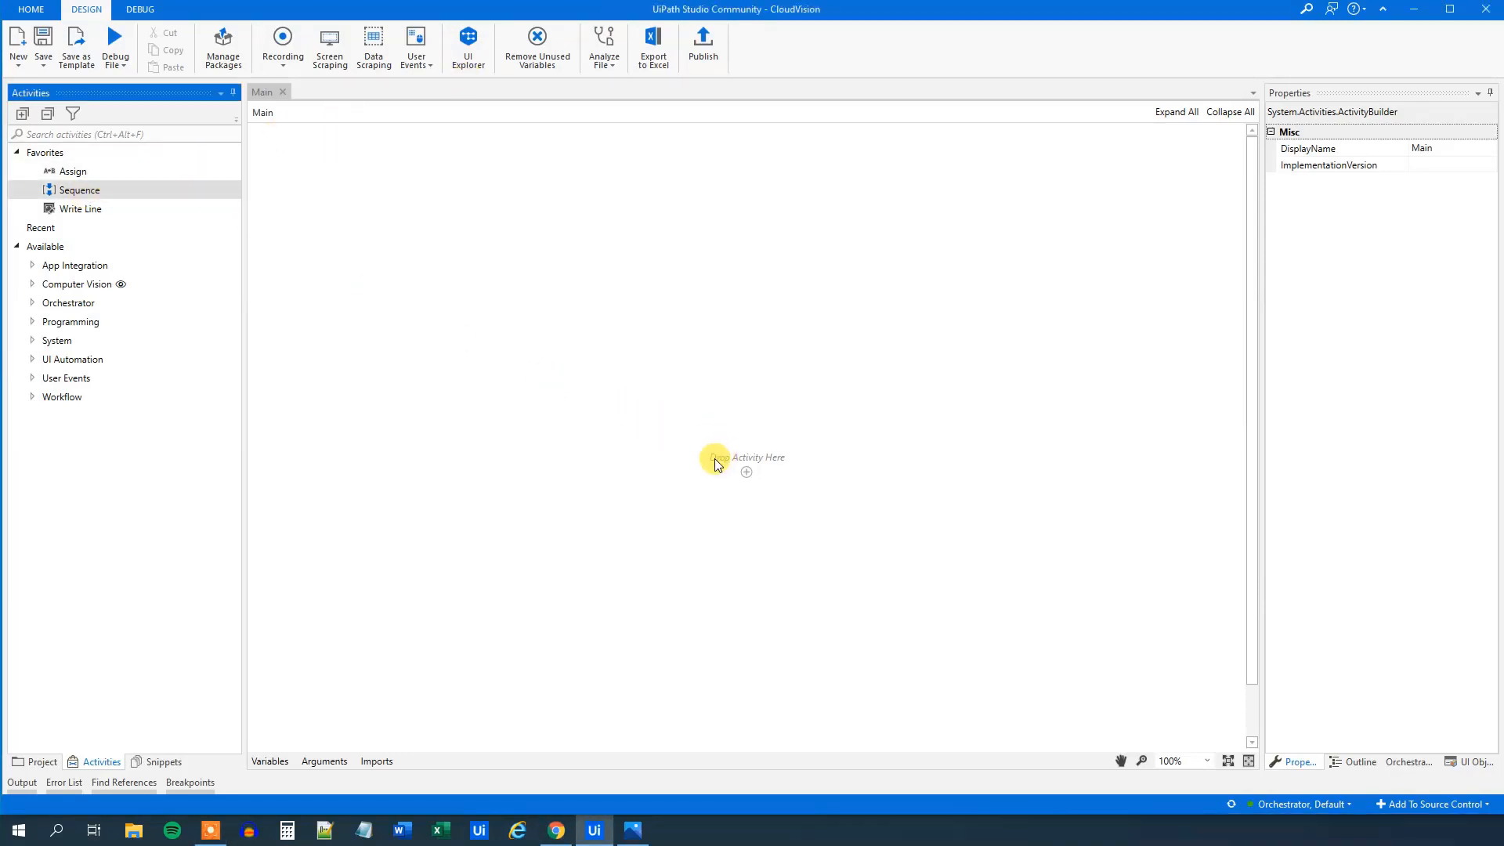
Step: Add a Sequence activity named Main to the empty designer canvas
right_click(745, 455)
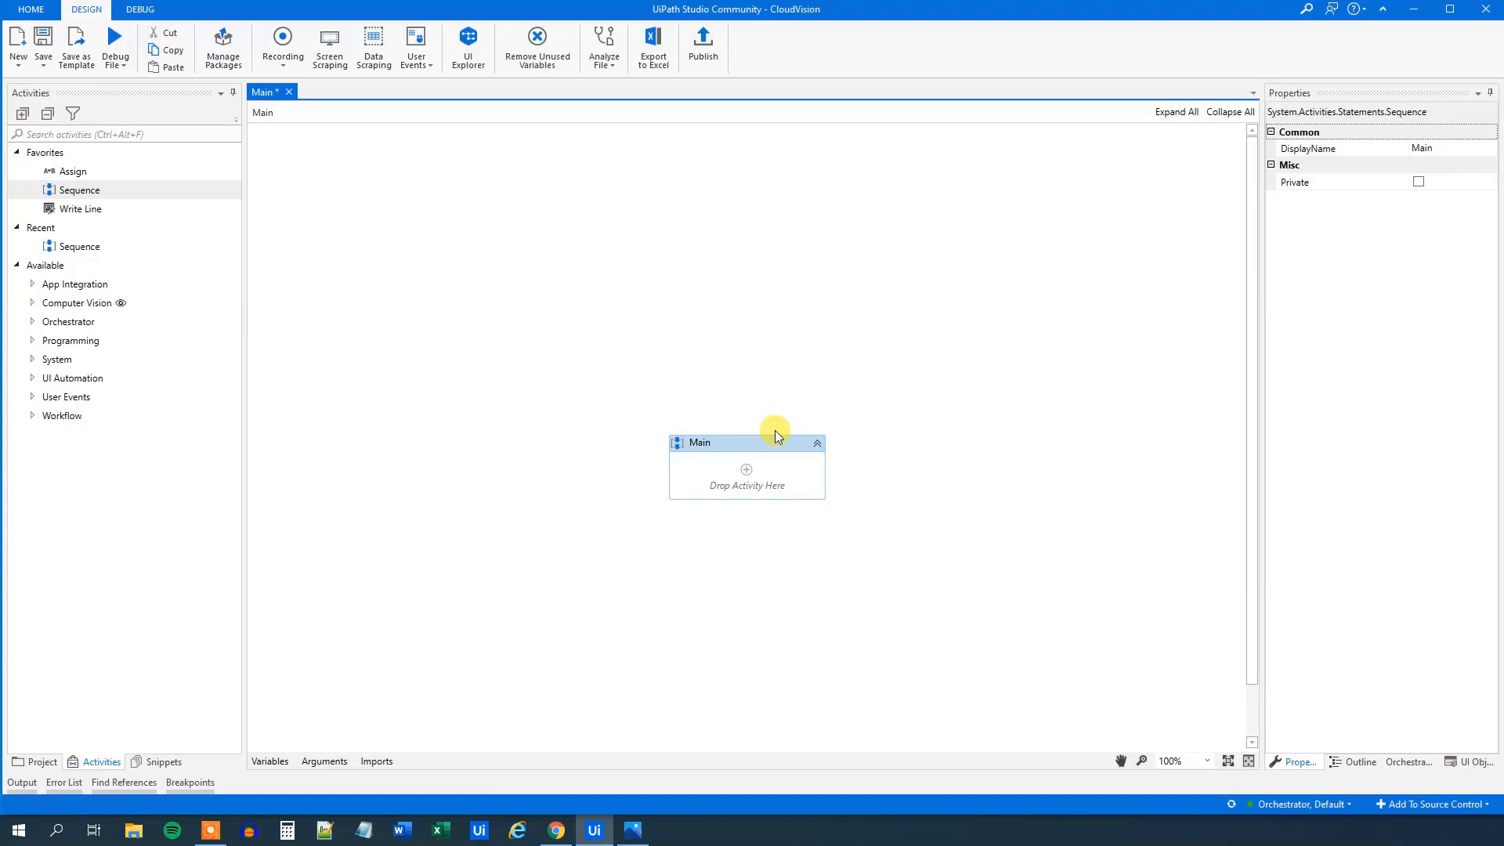
click(562, 830)
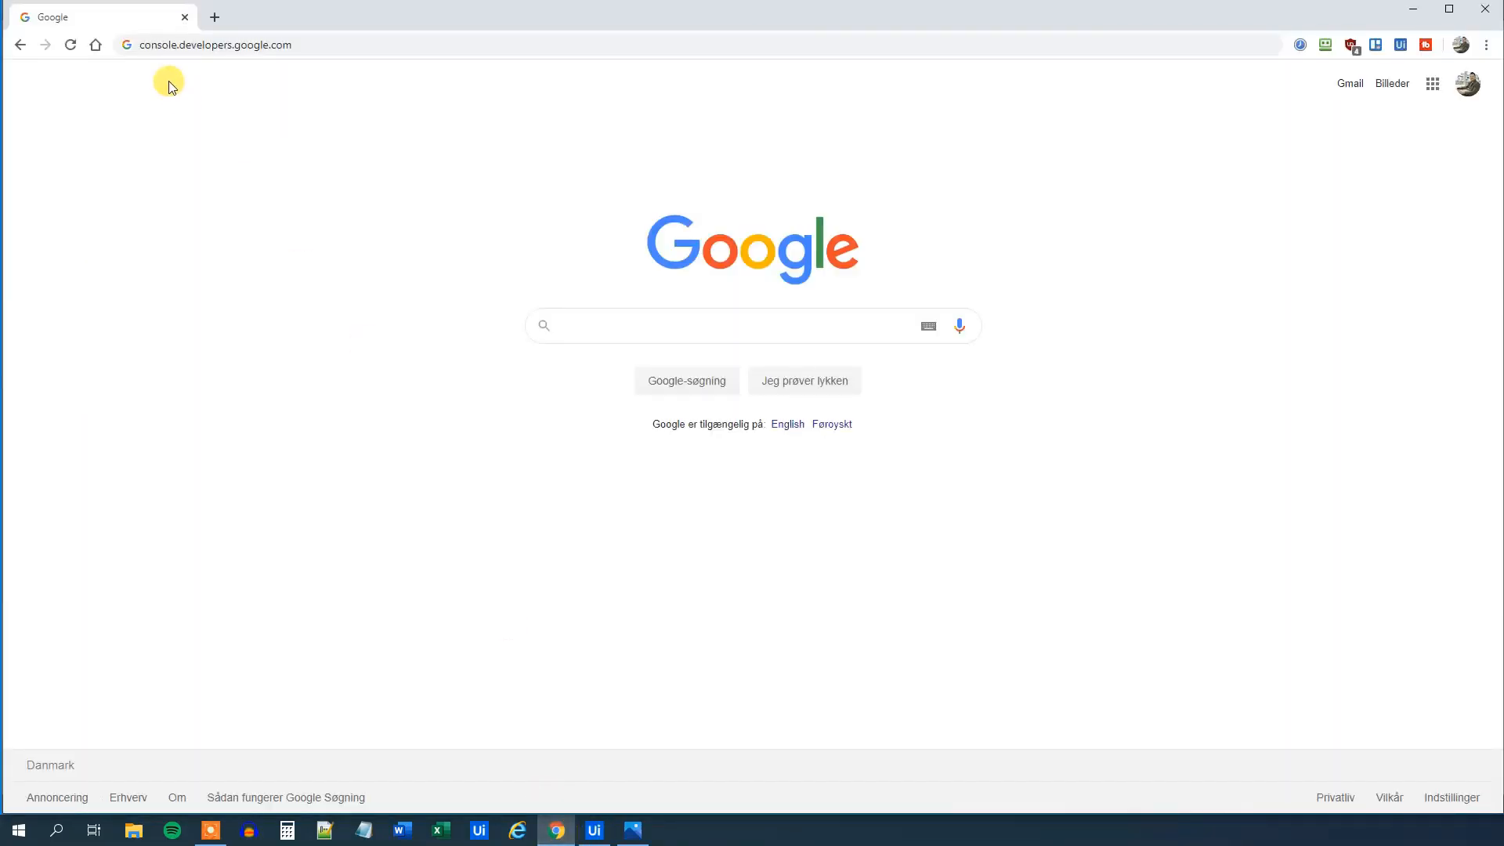
mouse_move(298, 64)
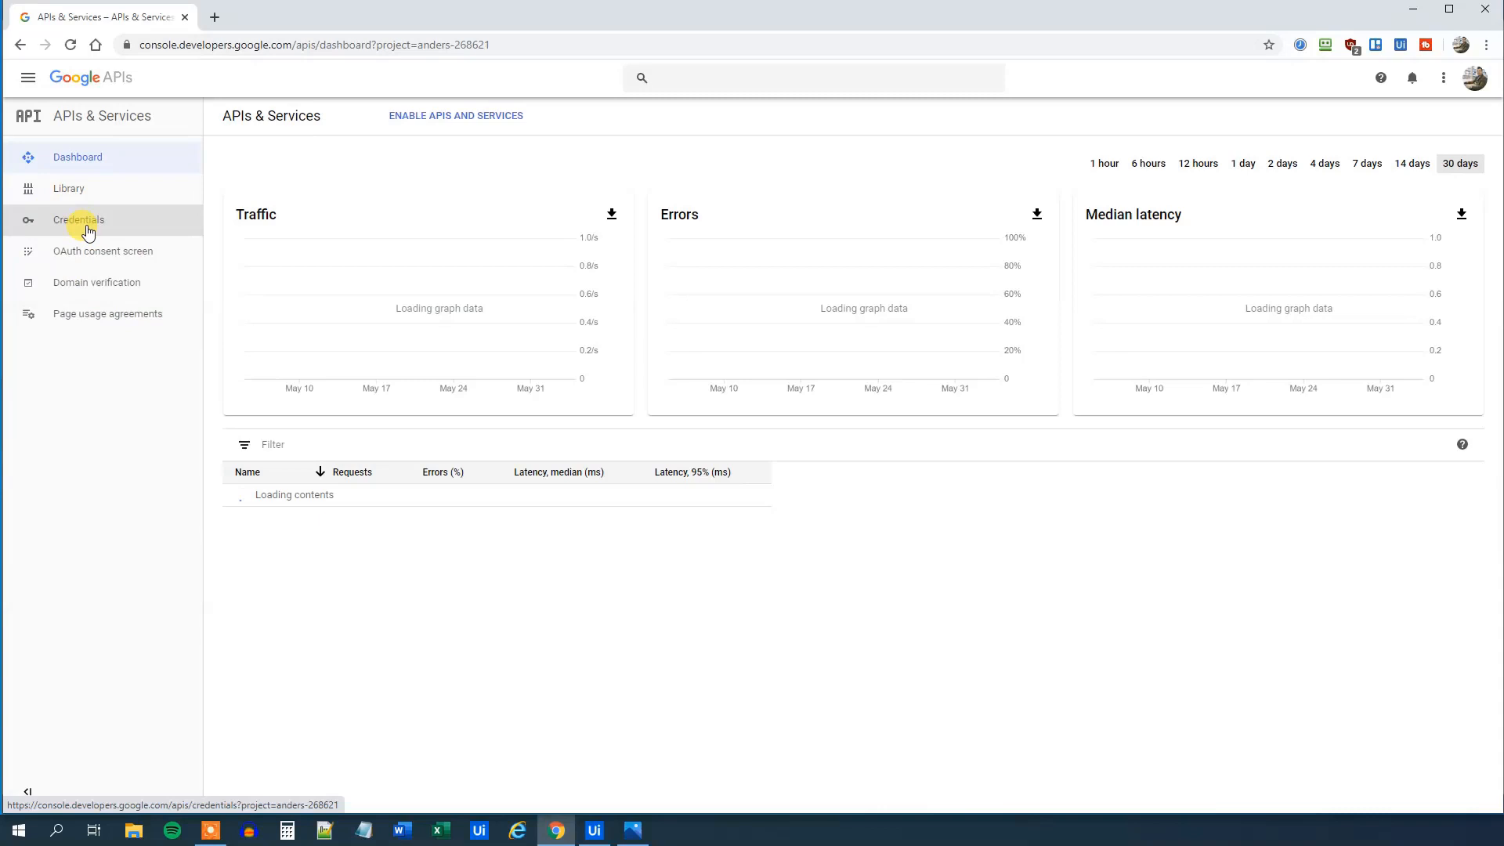
Step: Create a new API key under Credentials and copy it to the clipboard
click(79, 220)
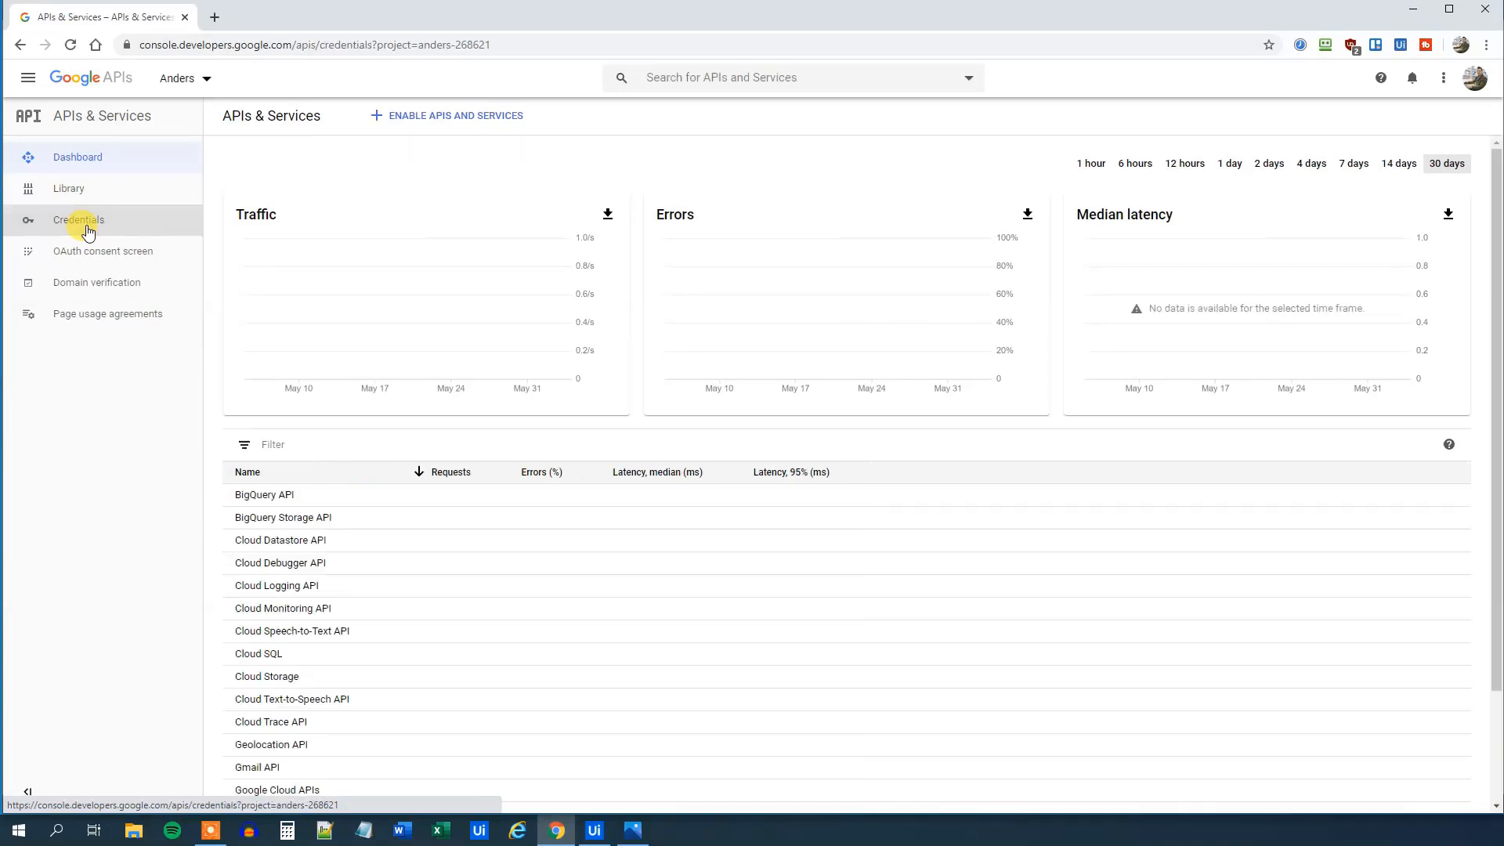
click(78, 219)
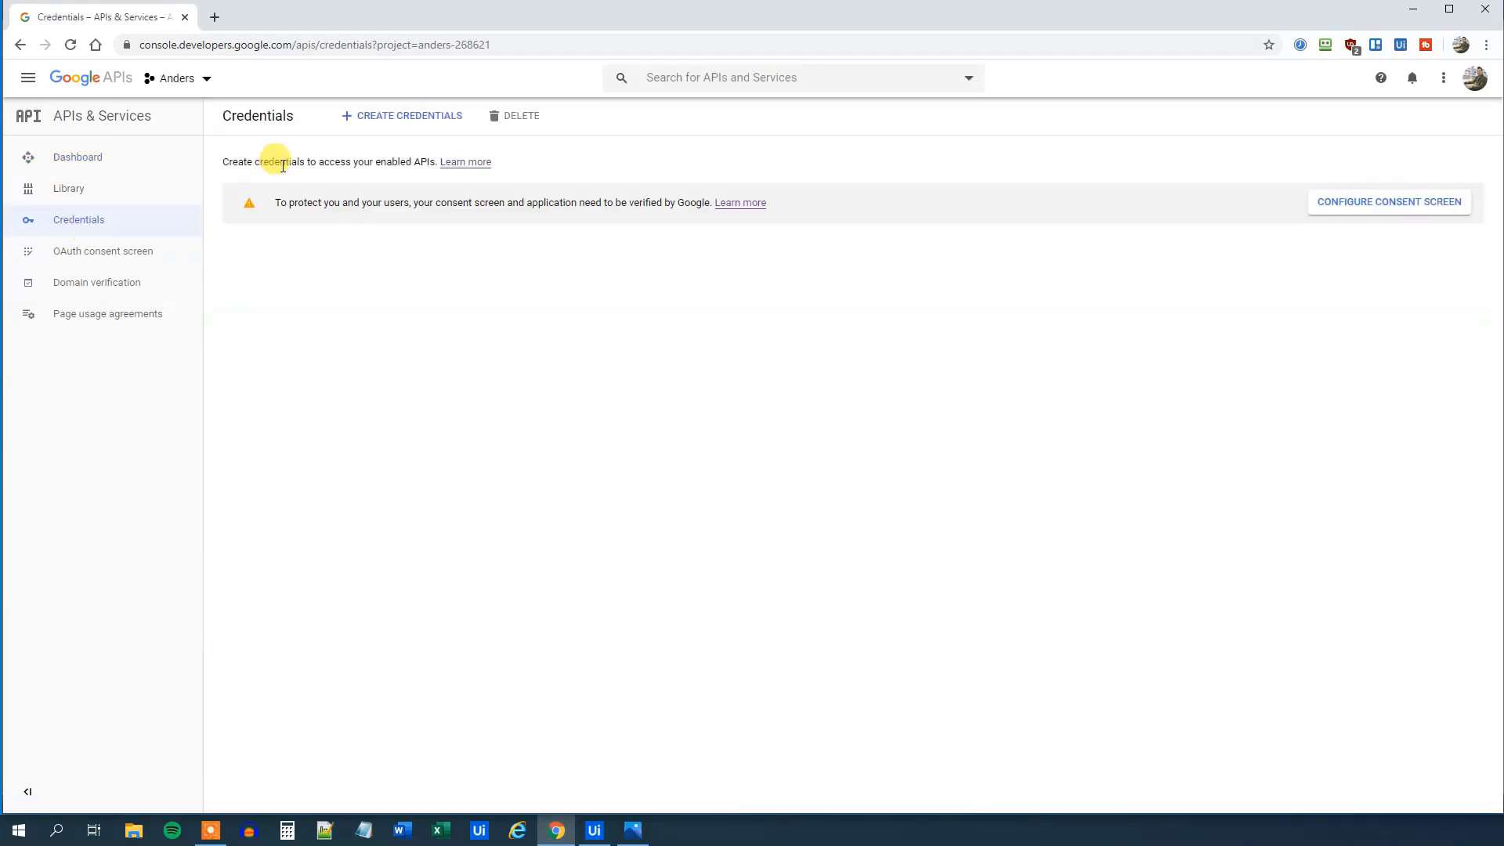
click(407, 114)
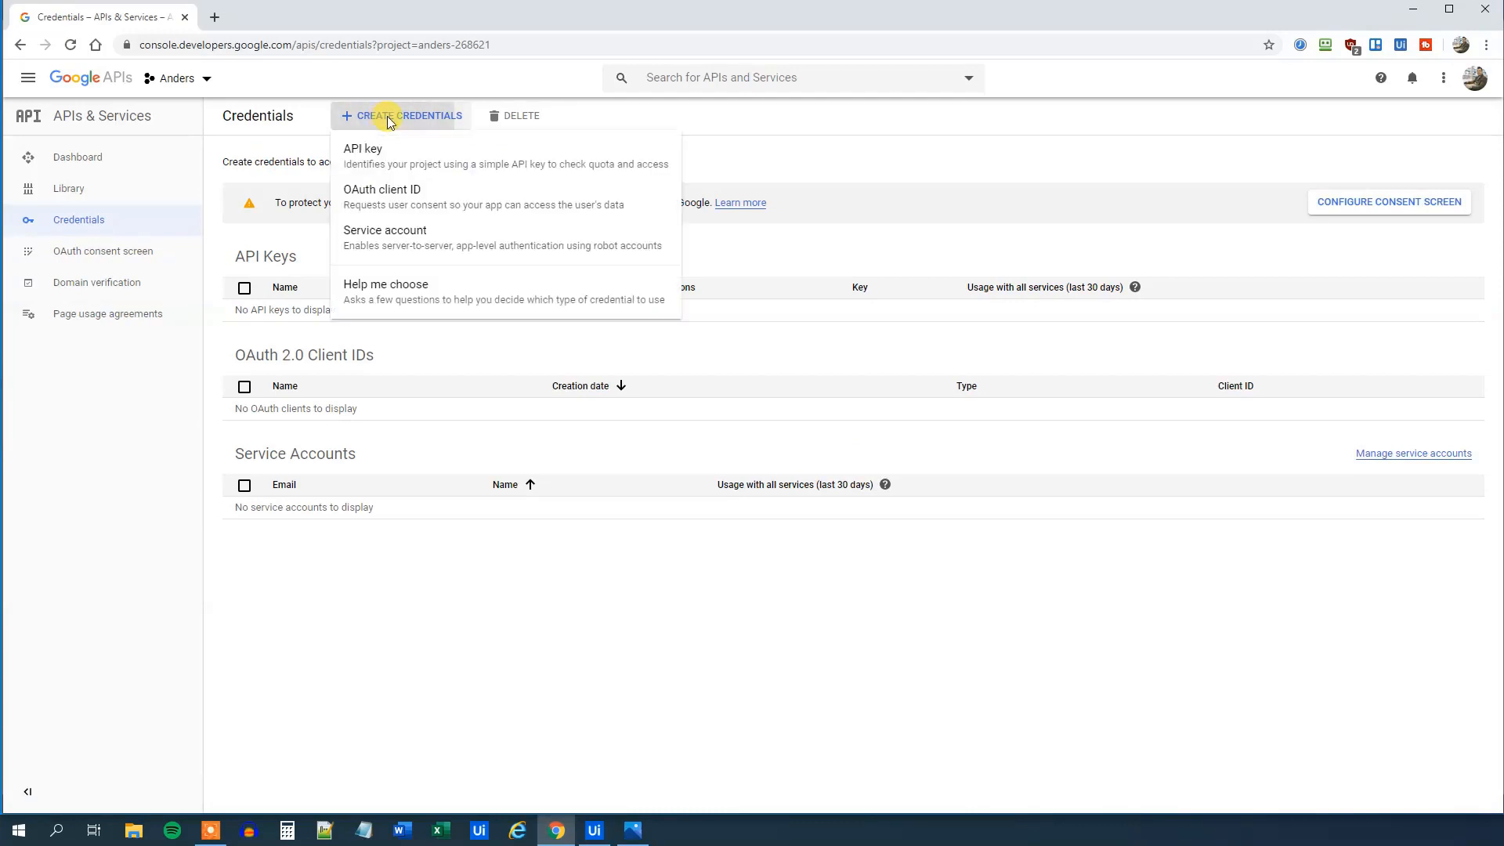
click(361, 149)
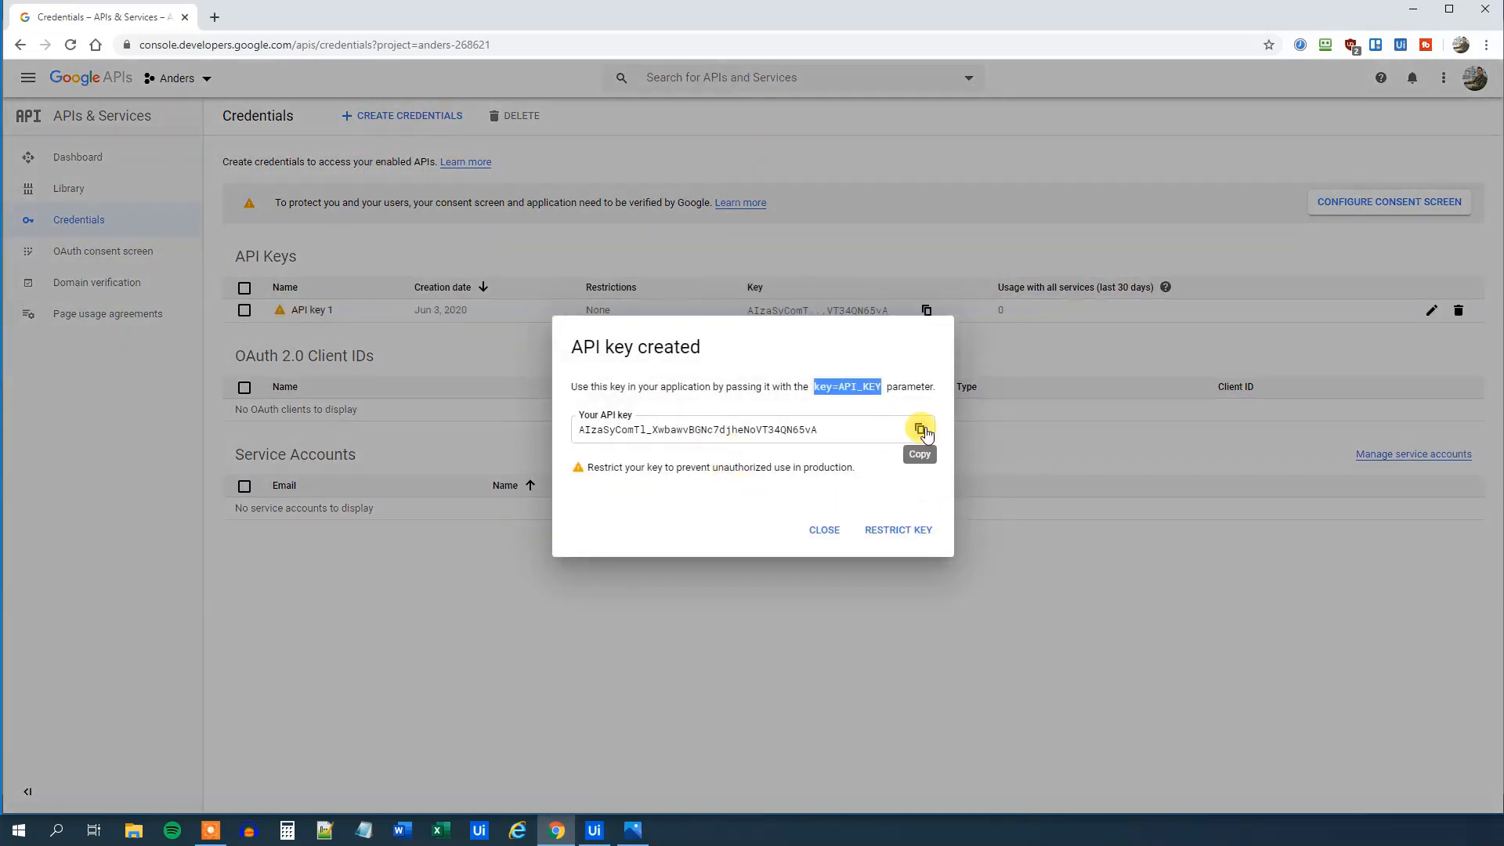
click(920, 429)
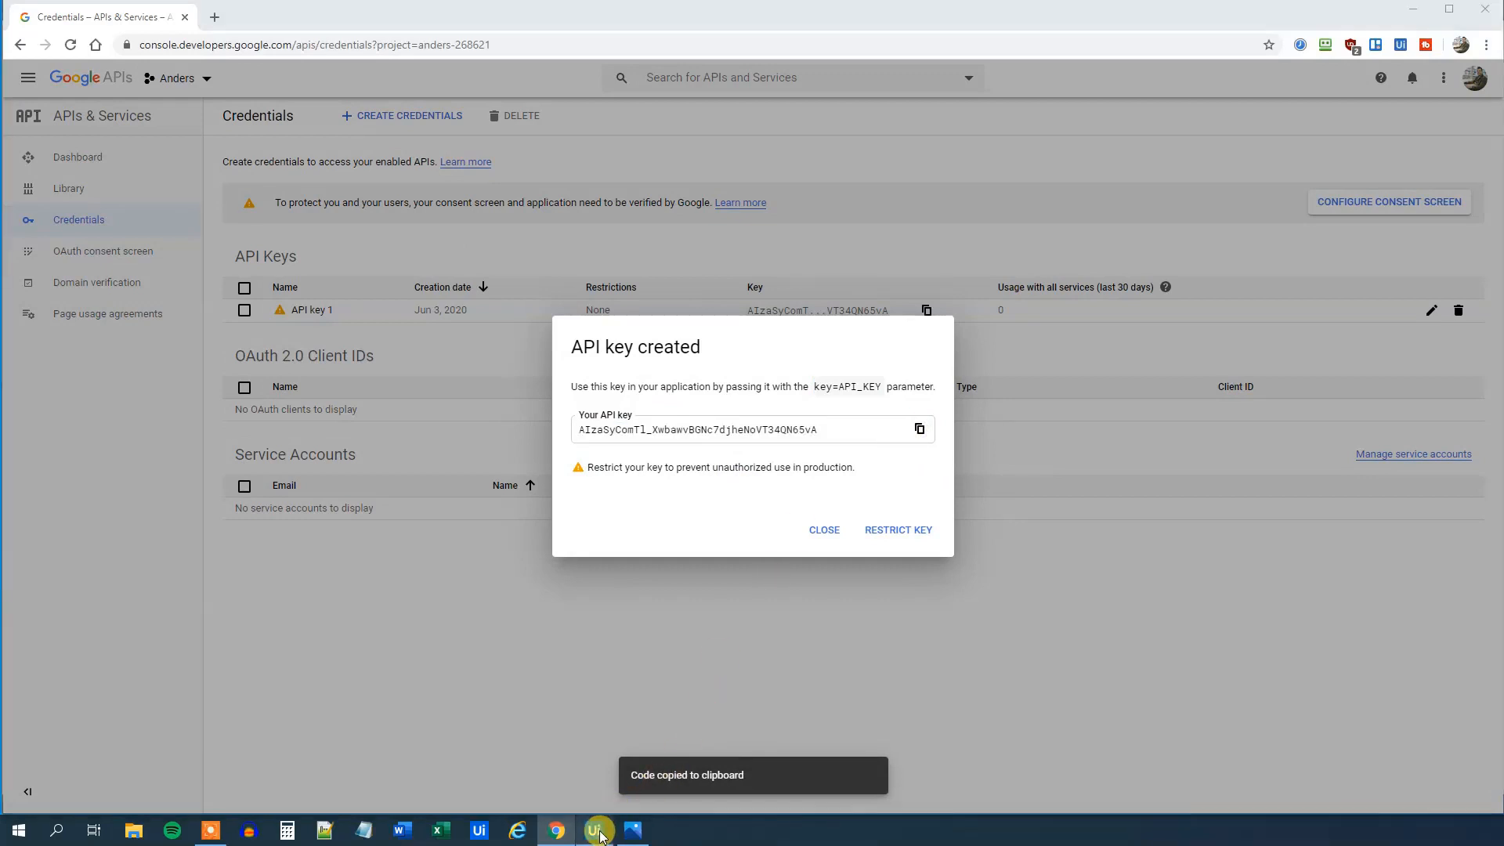
Step: Create String variable strKey with the copied API key in quotes as its default
click(593, 830)
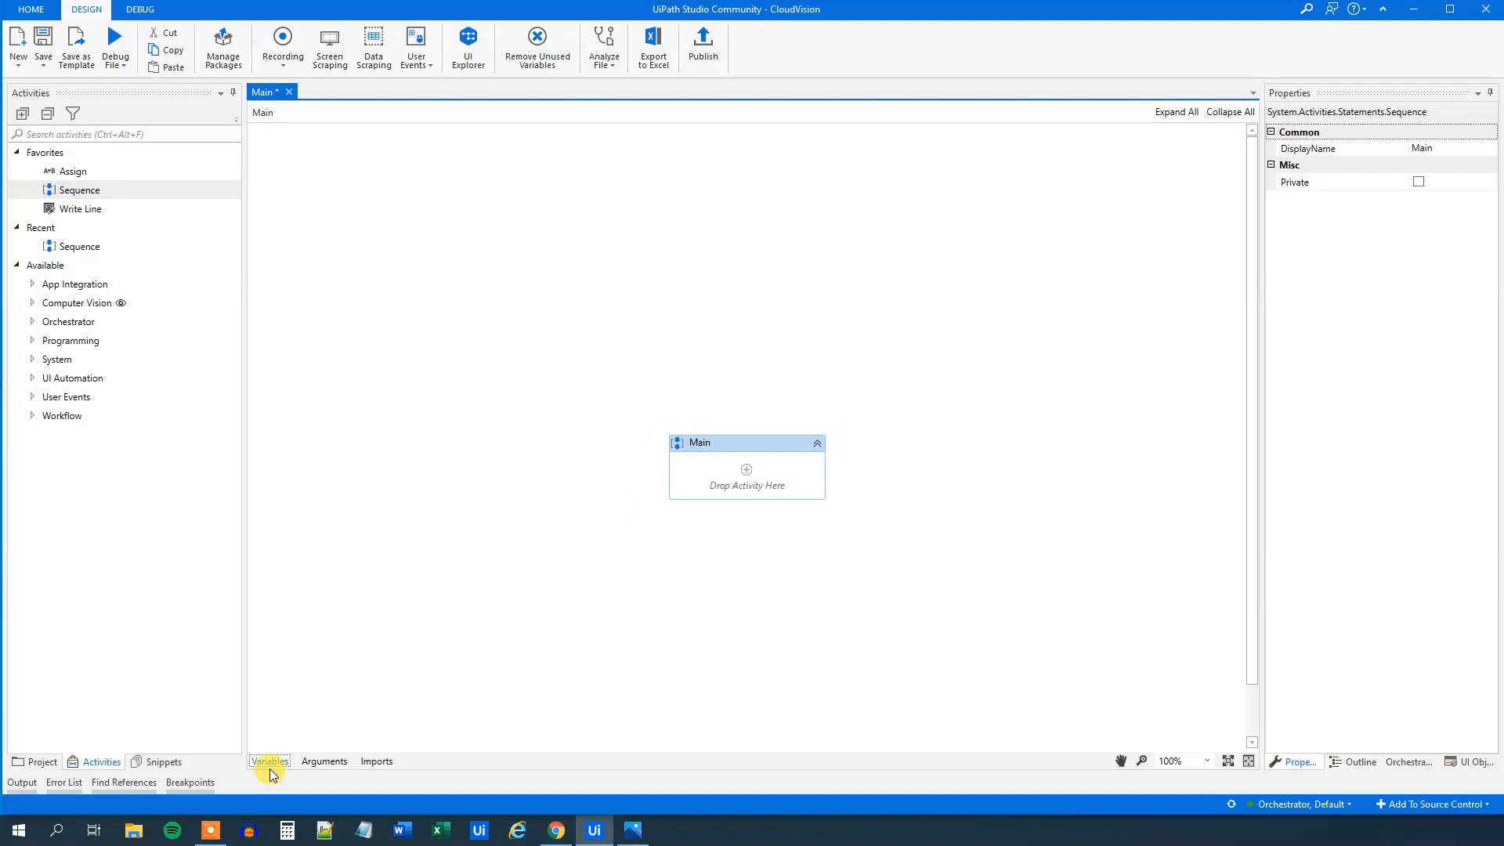
click(269, 761)
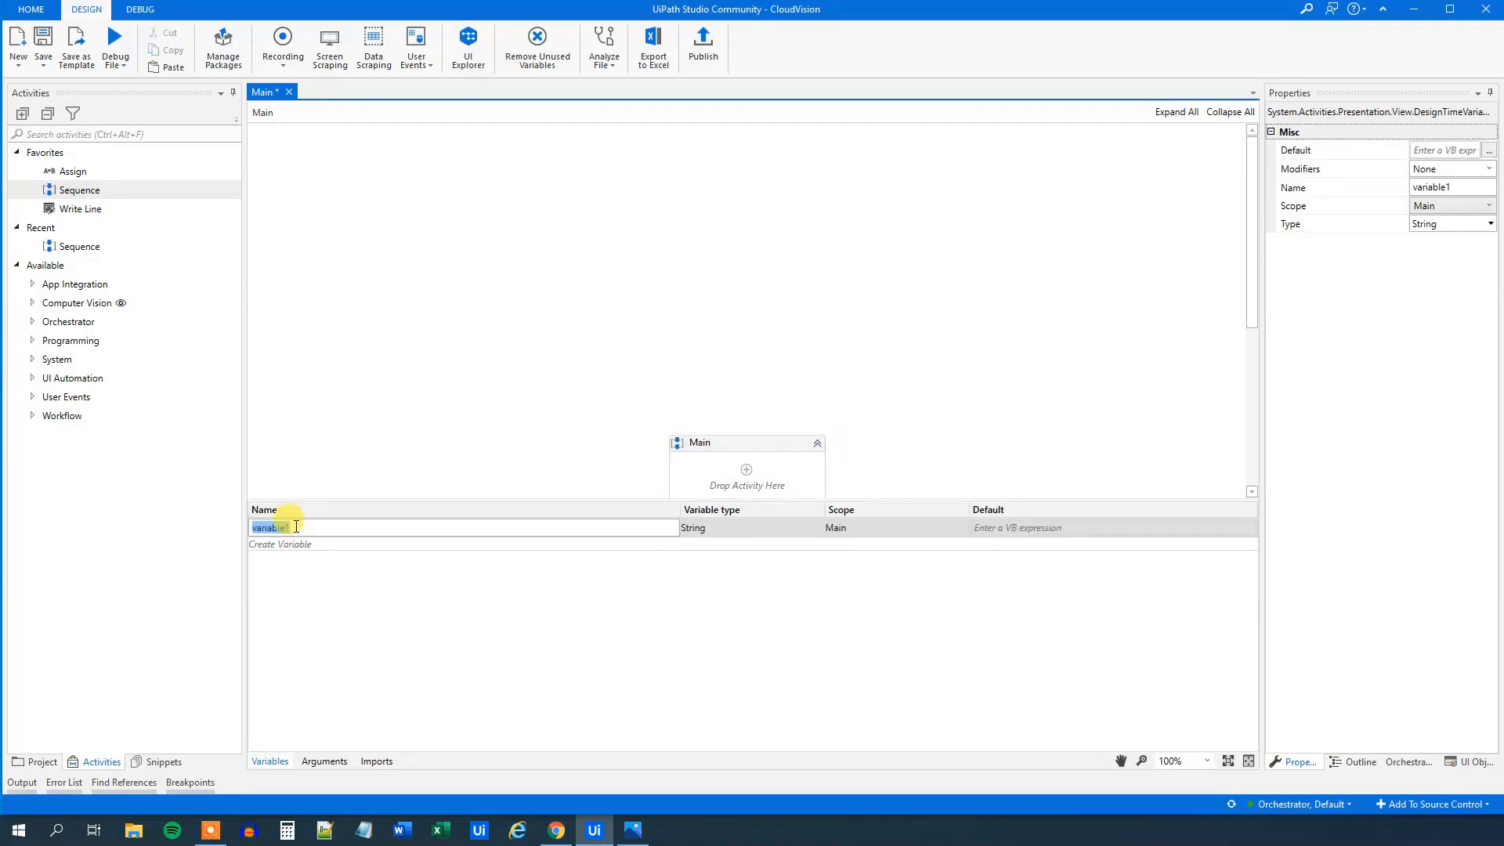
text(strKey)
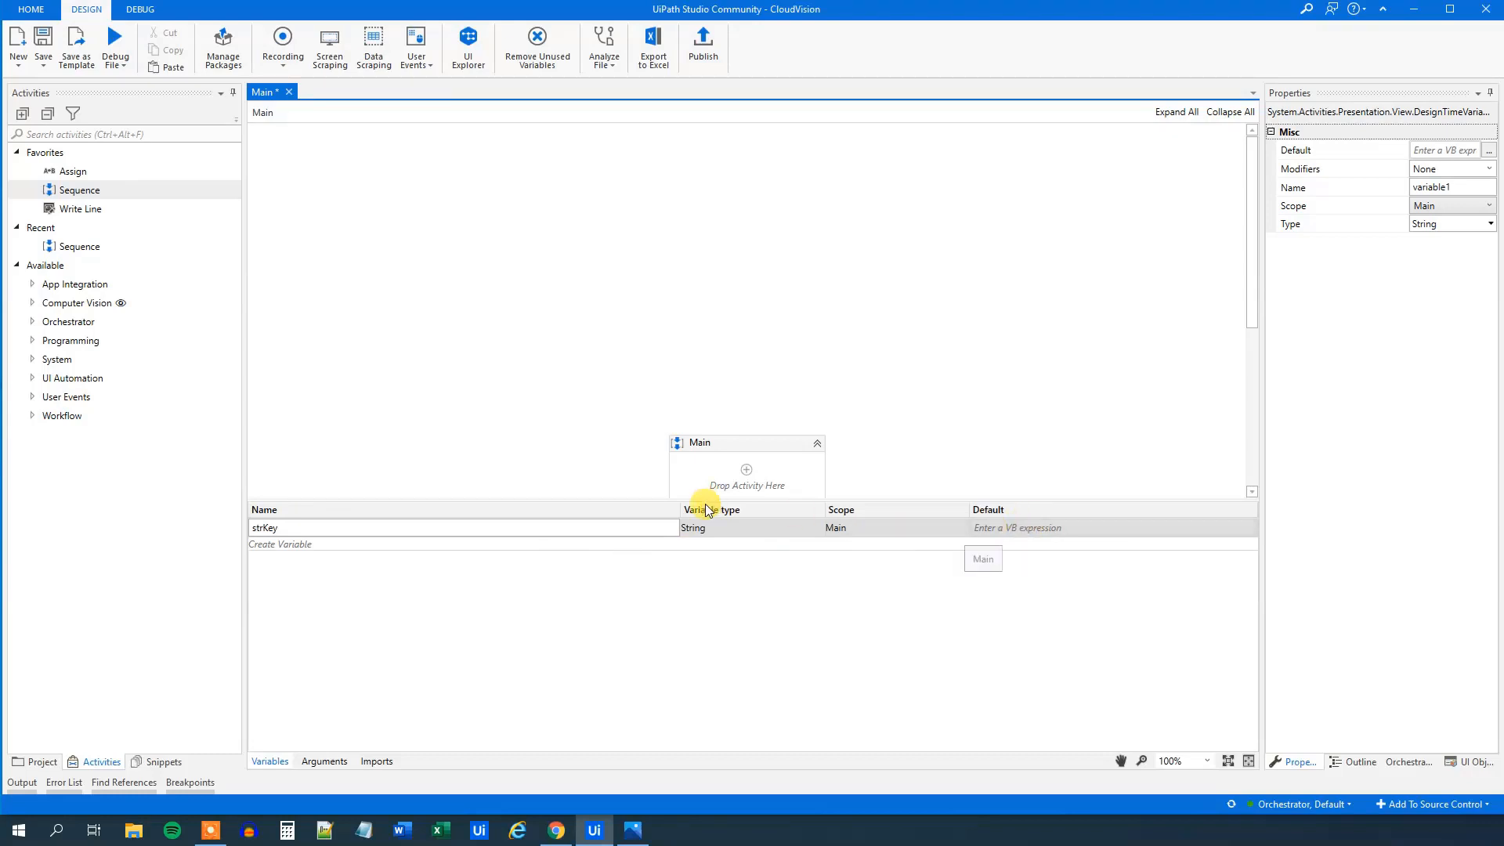
click(1054, 528)
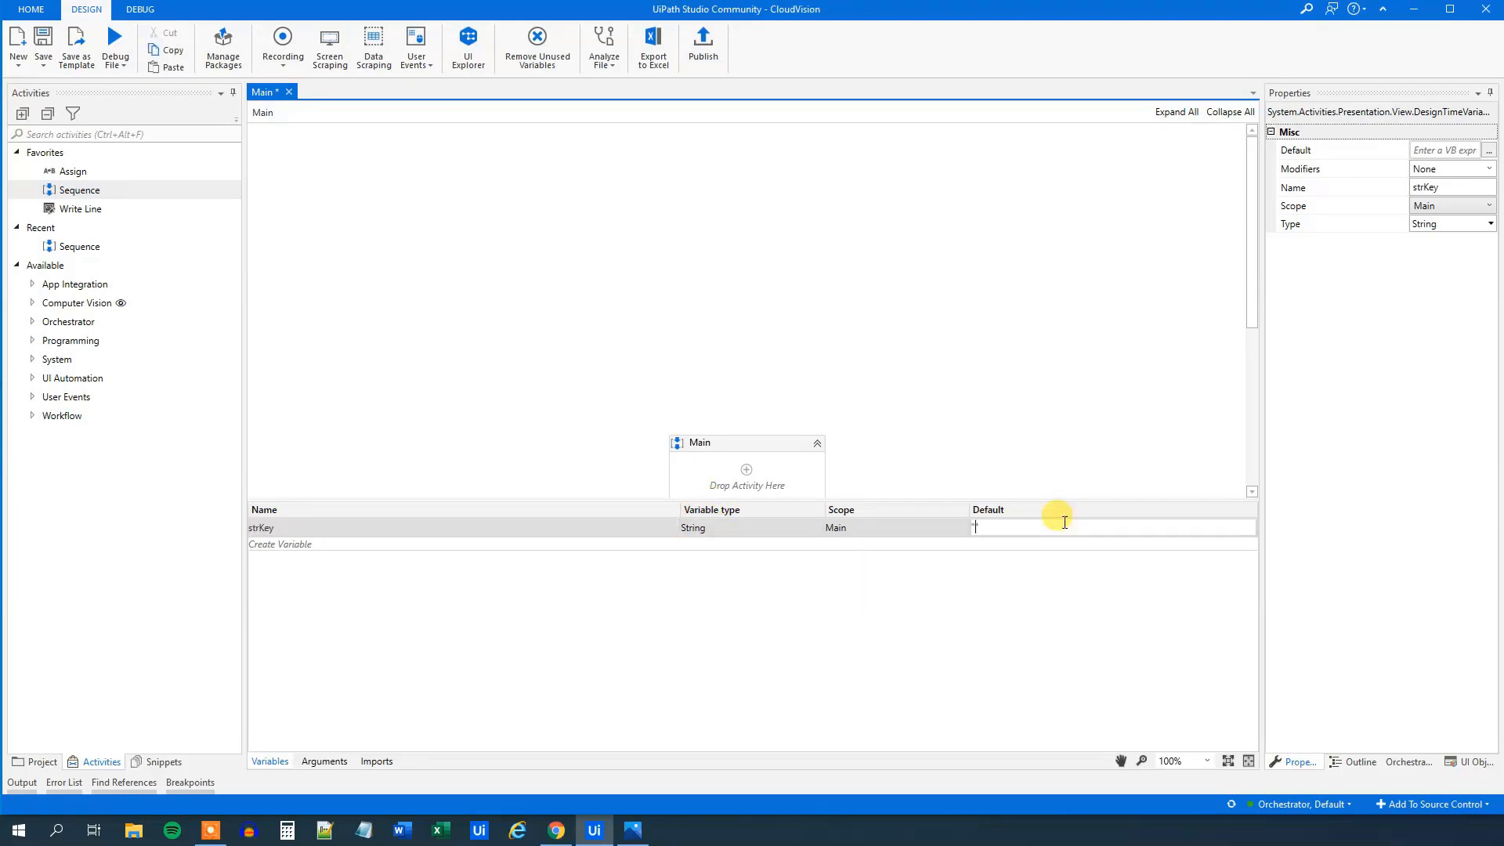
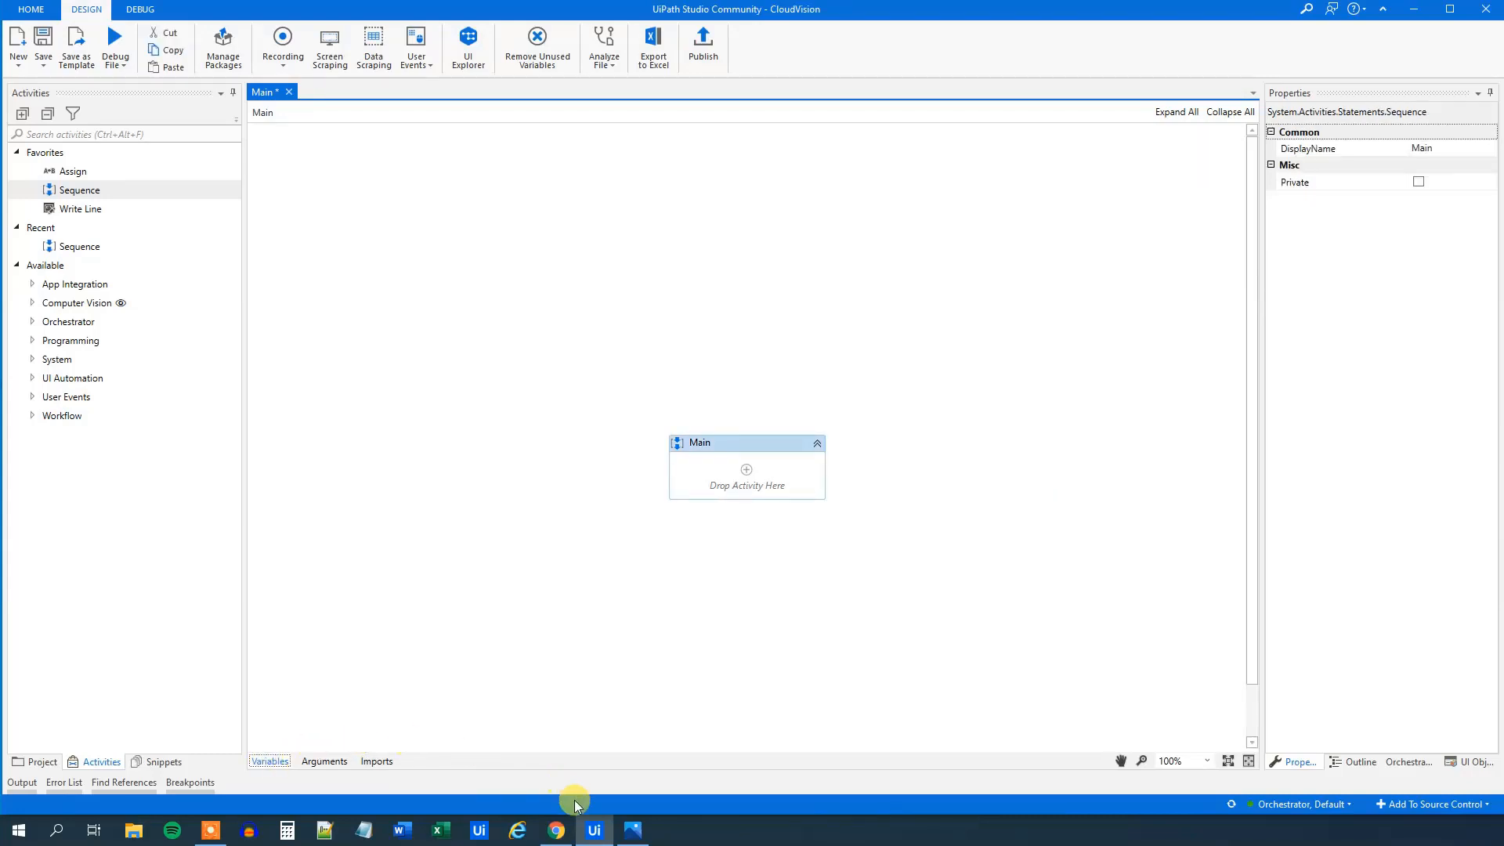
Step: Find Cloud Vision API in the APIs & Services Library and enable it for the project
click(555, 830)
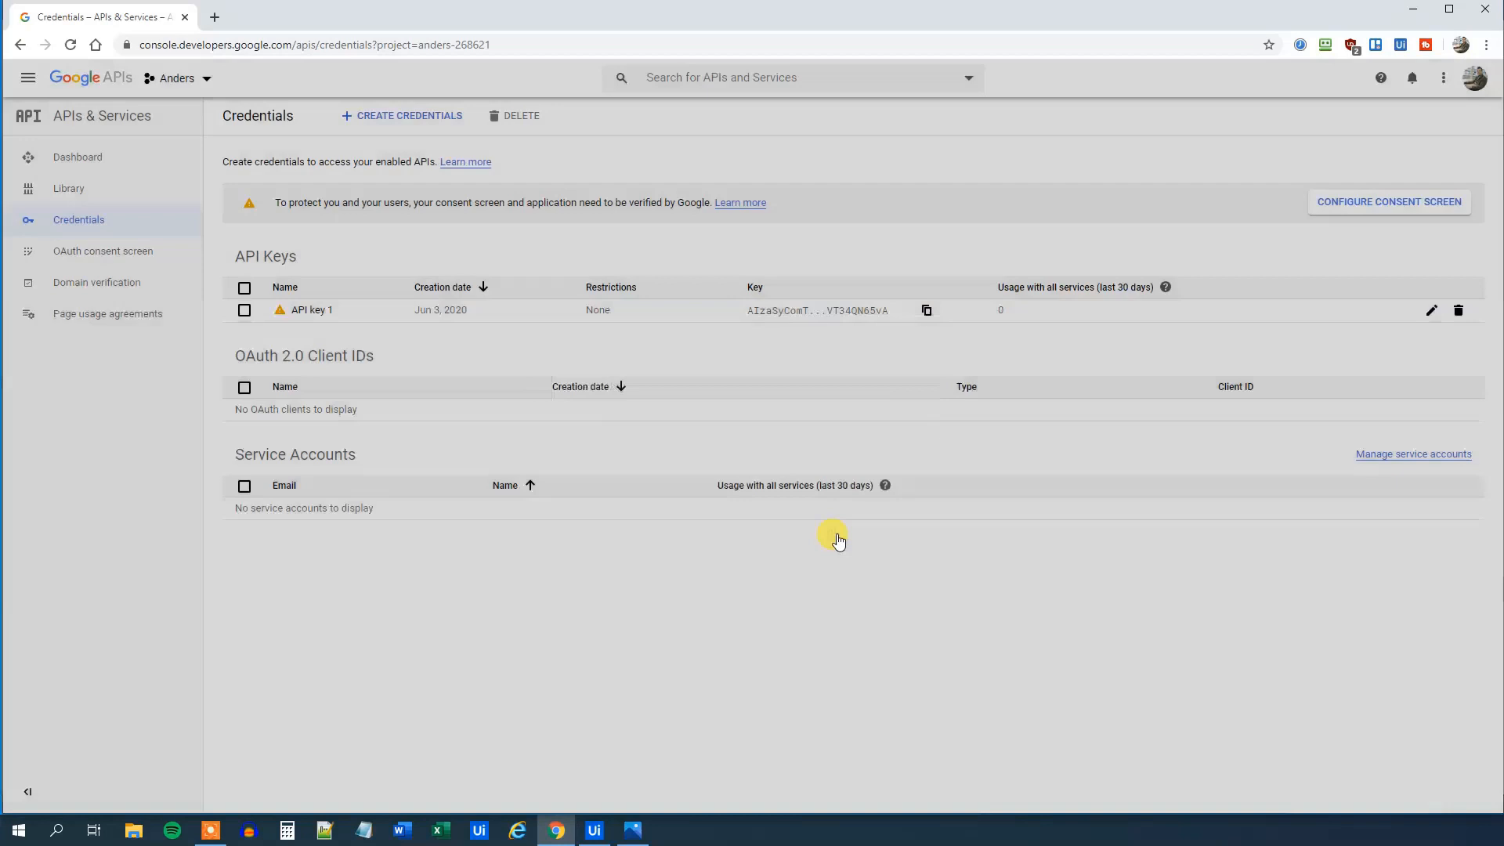
mouse_move(72, 114)
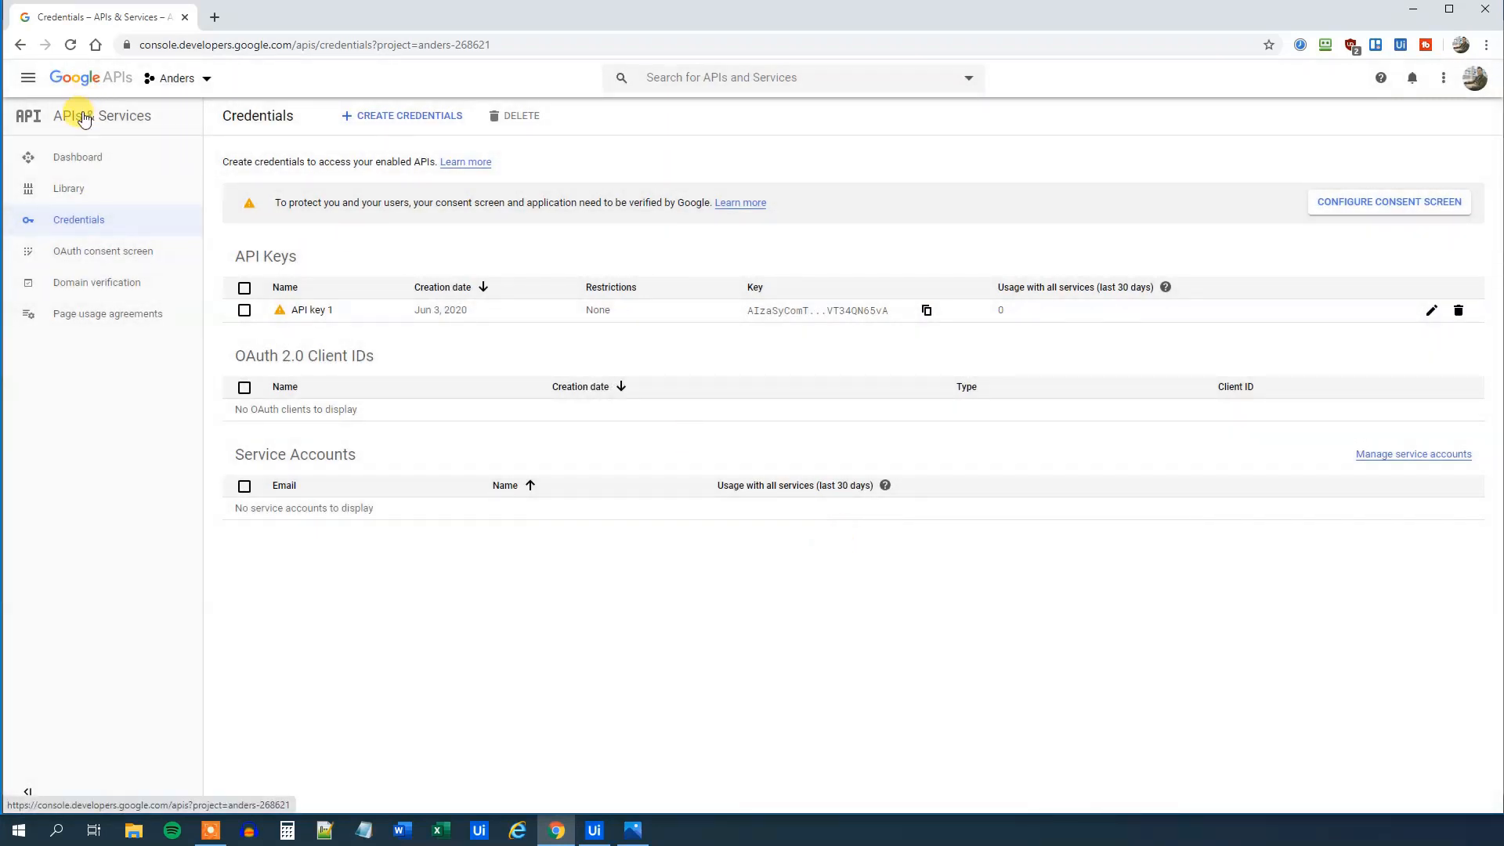
click(76, 157)
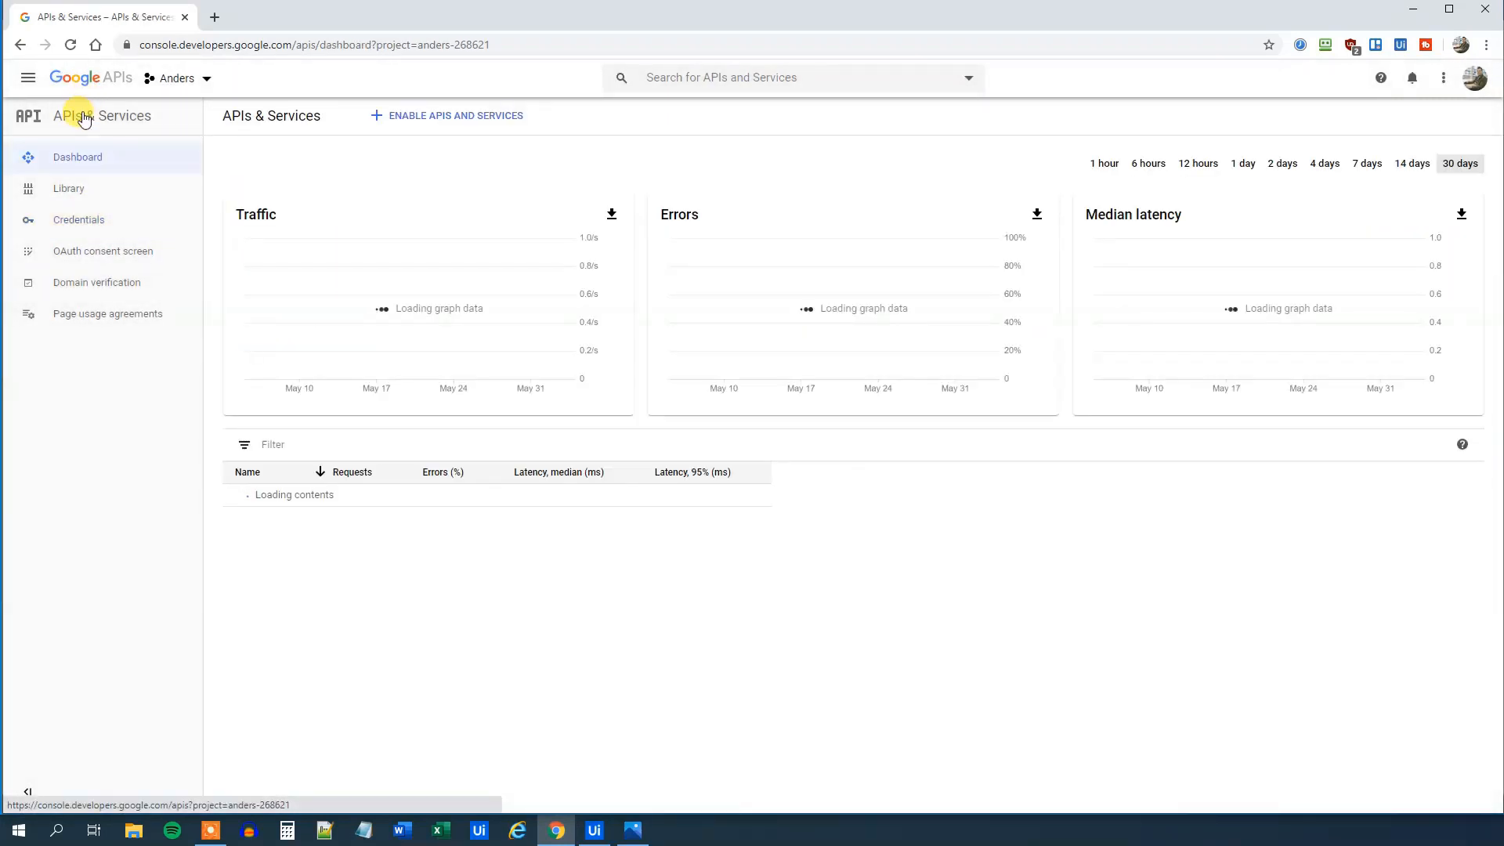
click(68, 188)
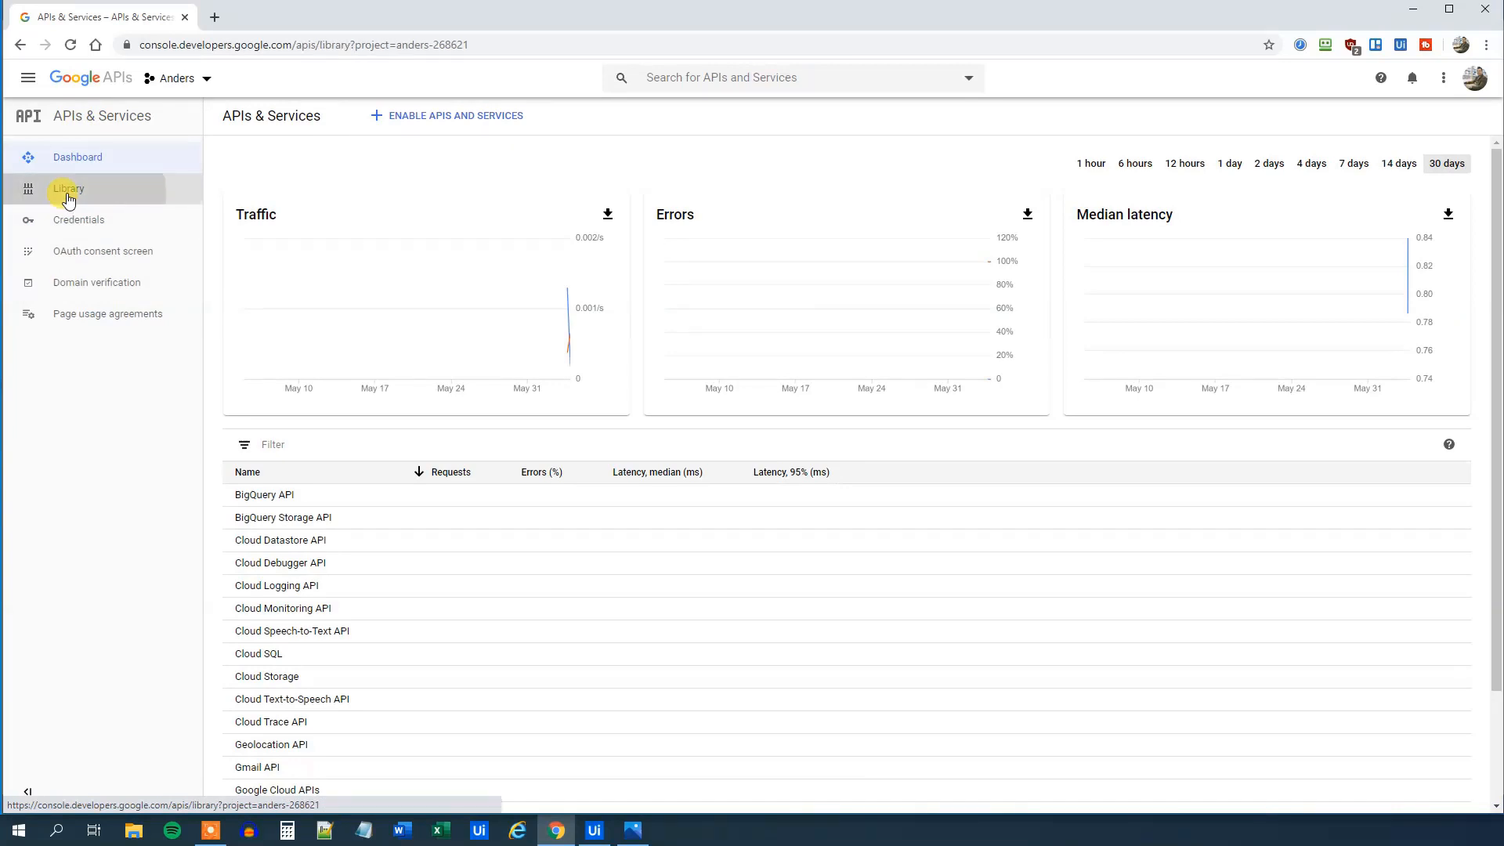
click(67, 188)
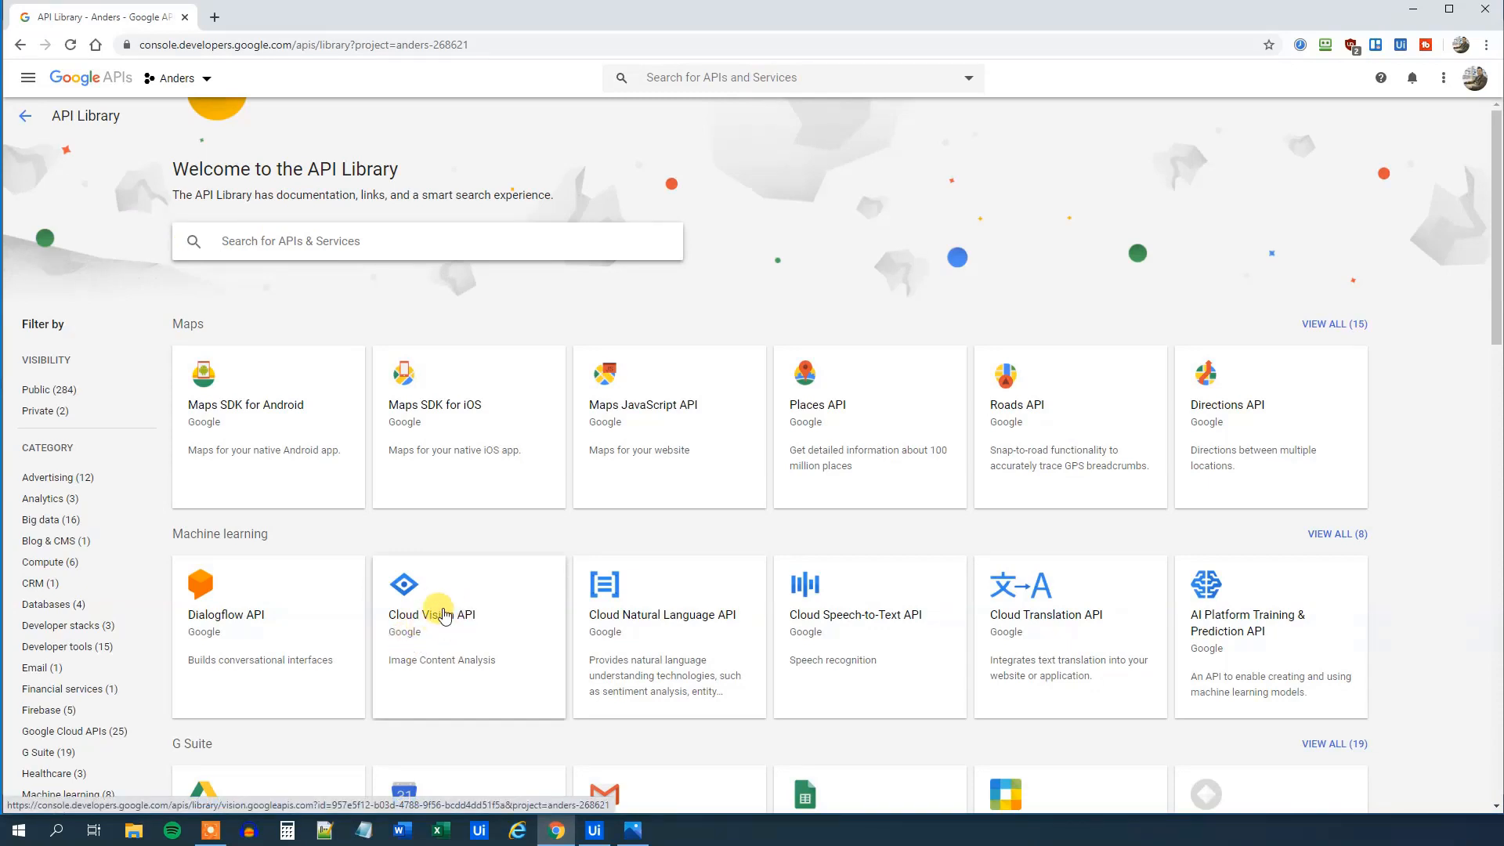
click(430, 614)
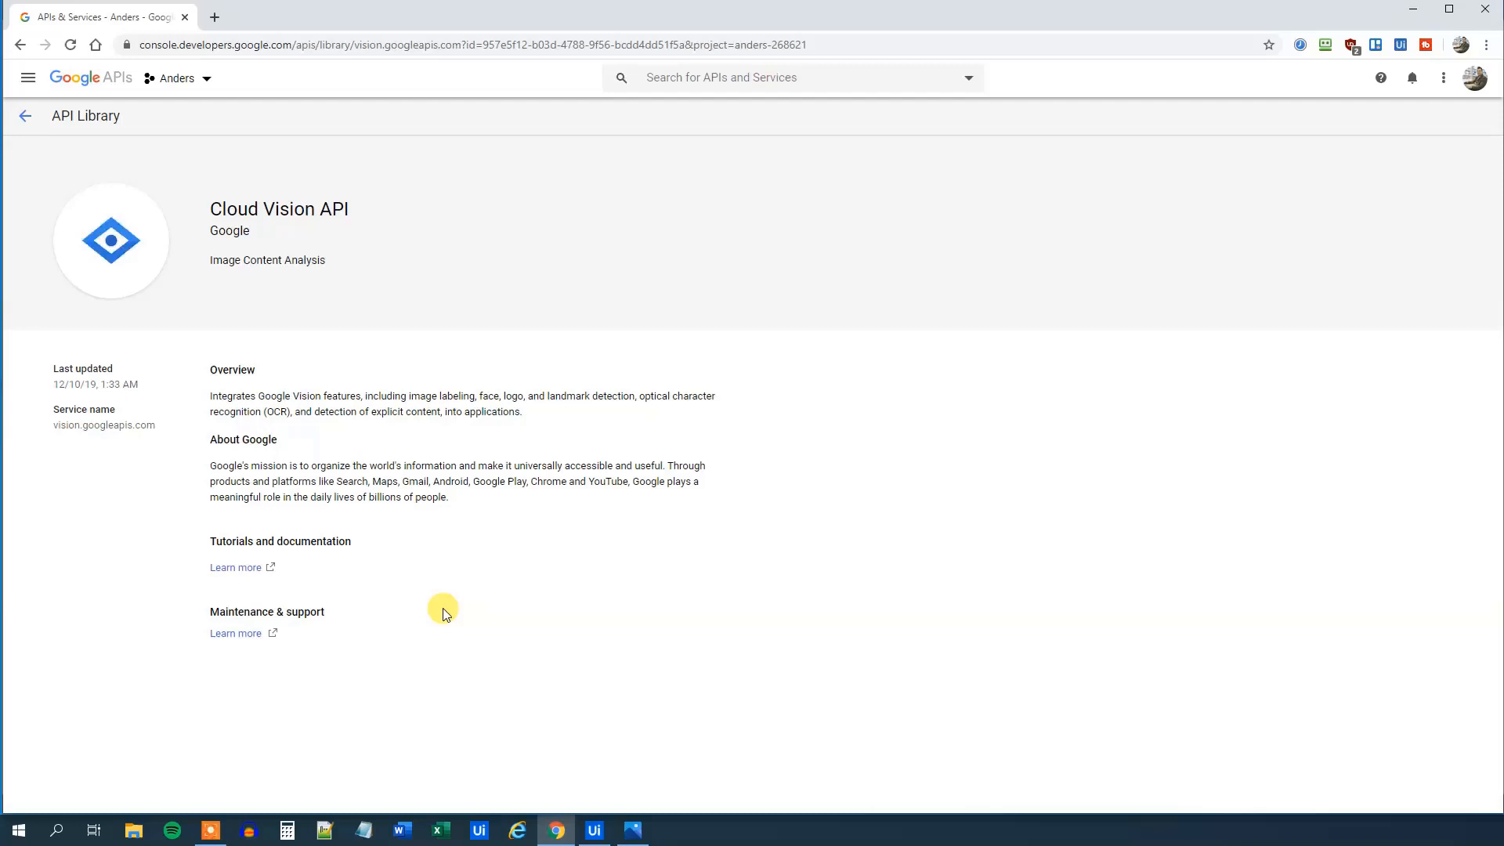
scroll(down, 3)
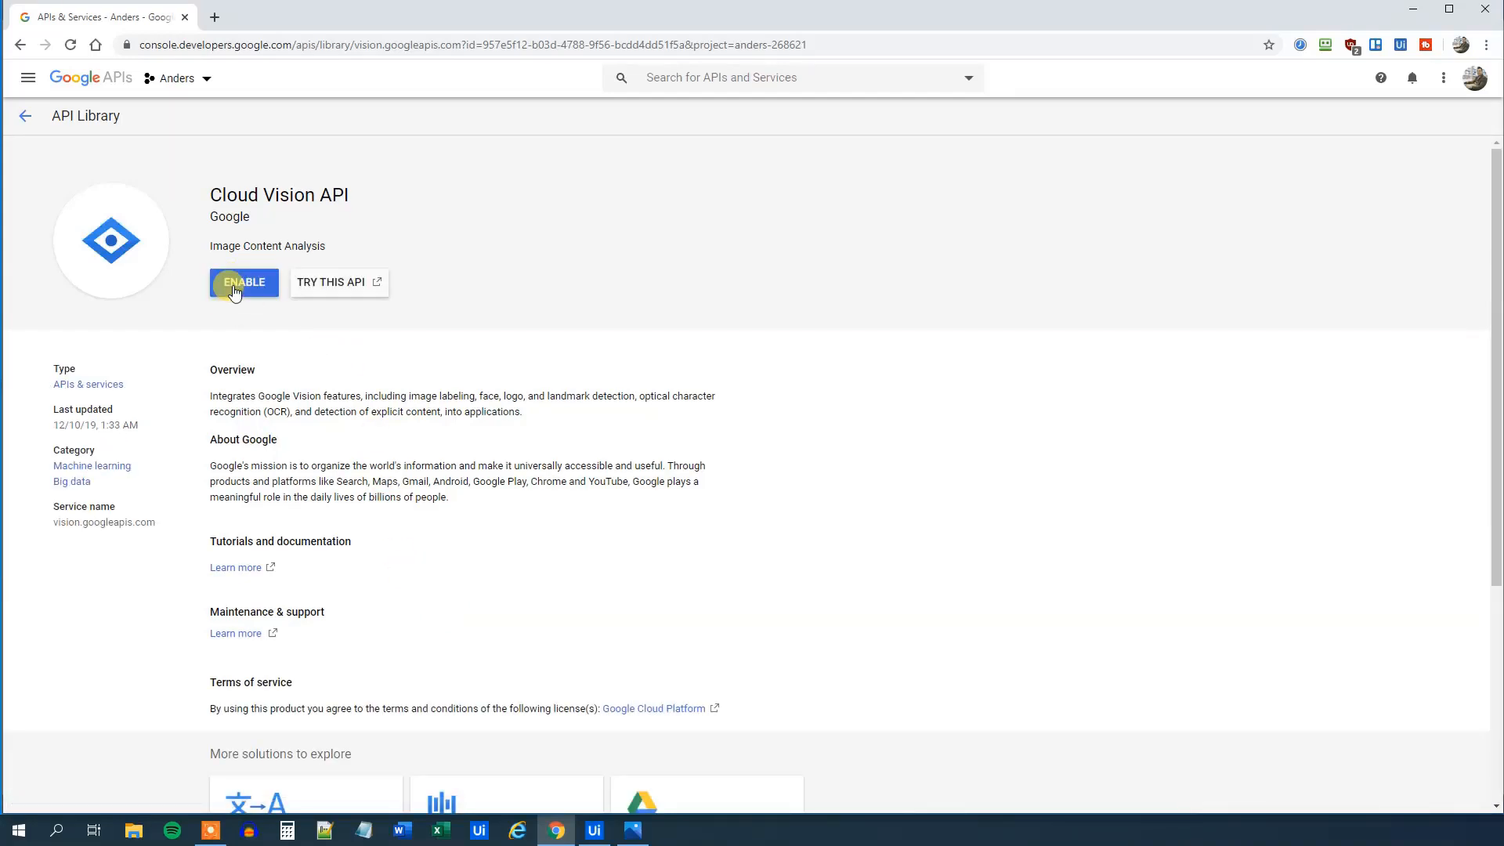
click(244, 282)
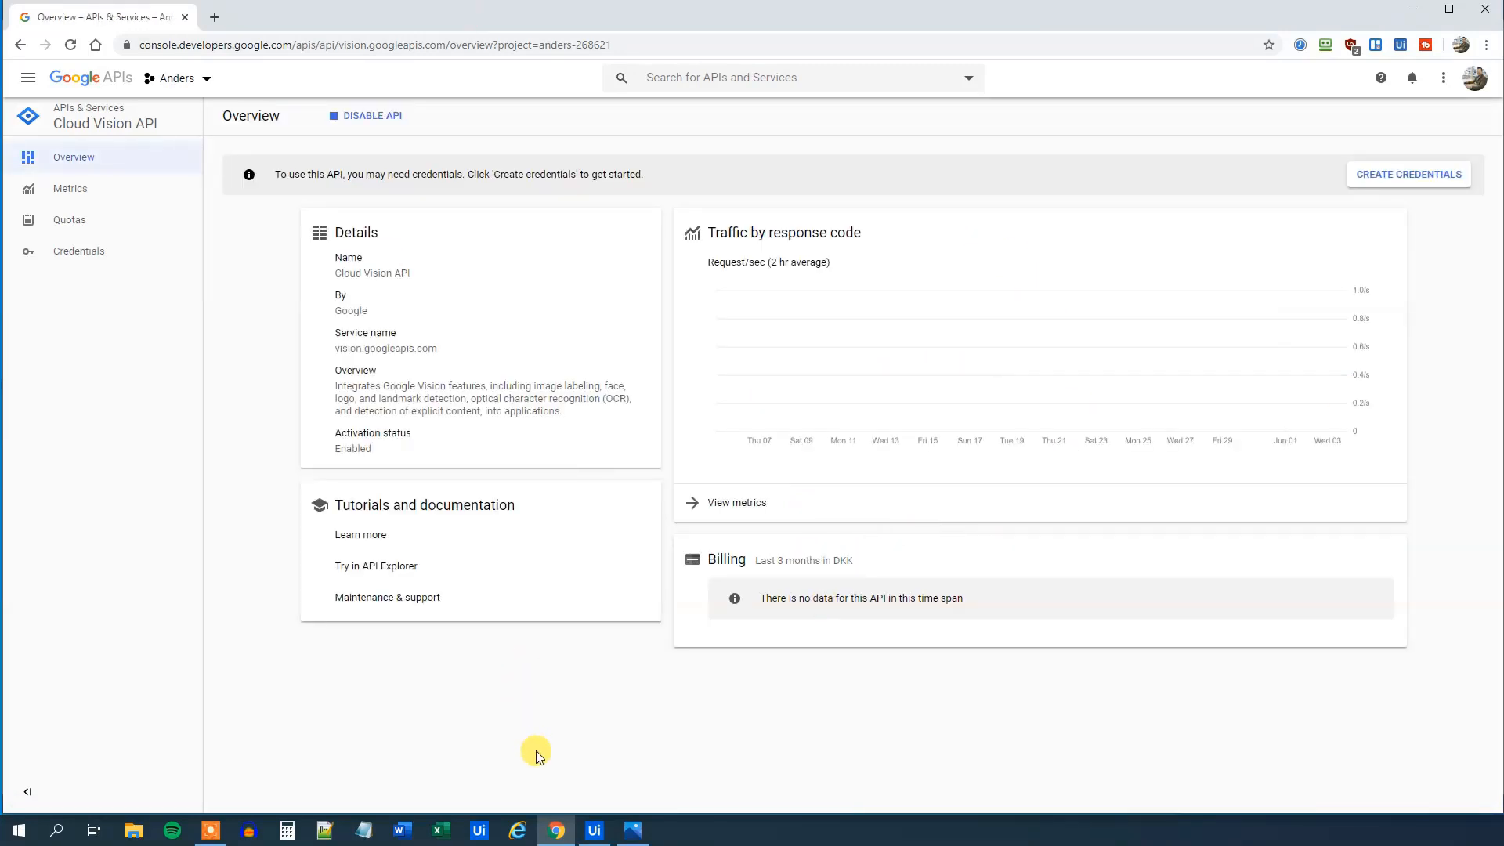
click(594, 830)
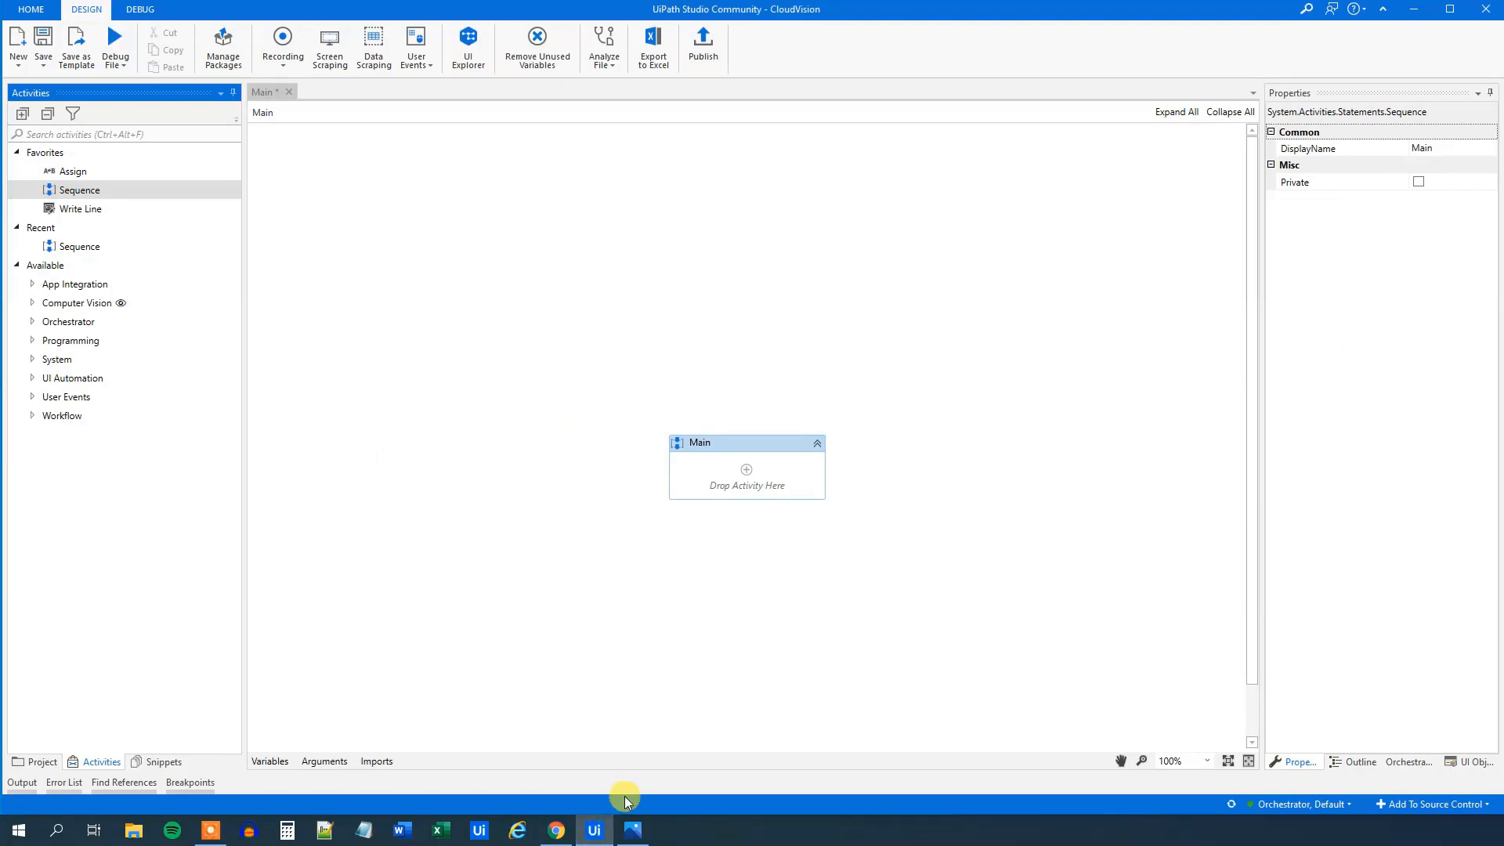
mouse_move(244, 75)
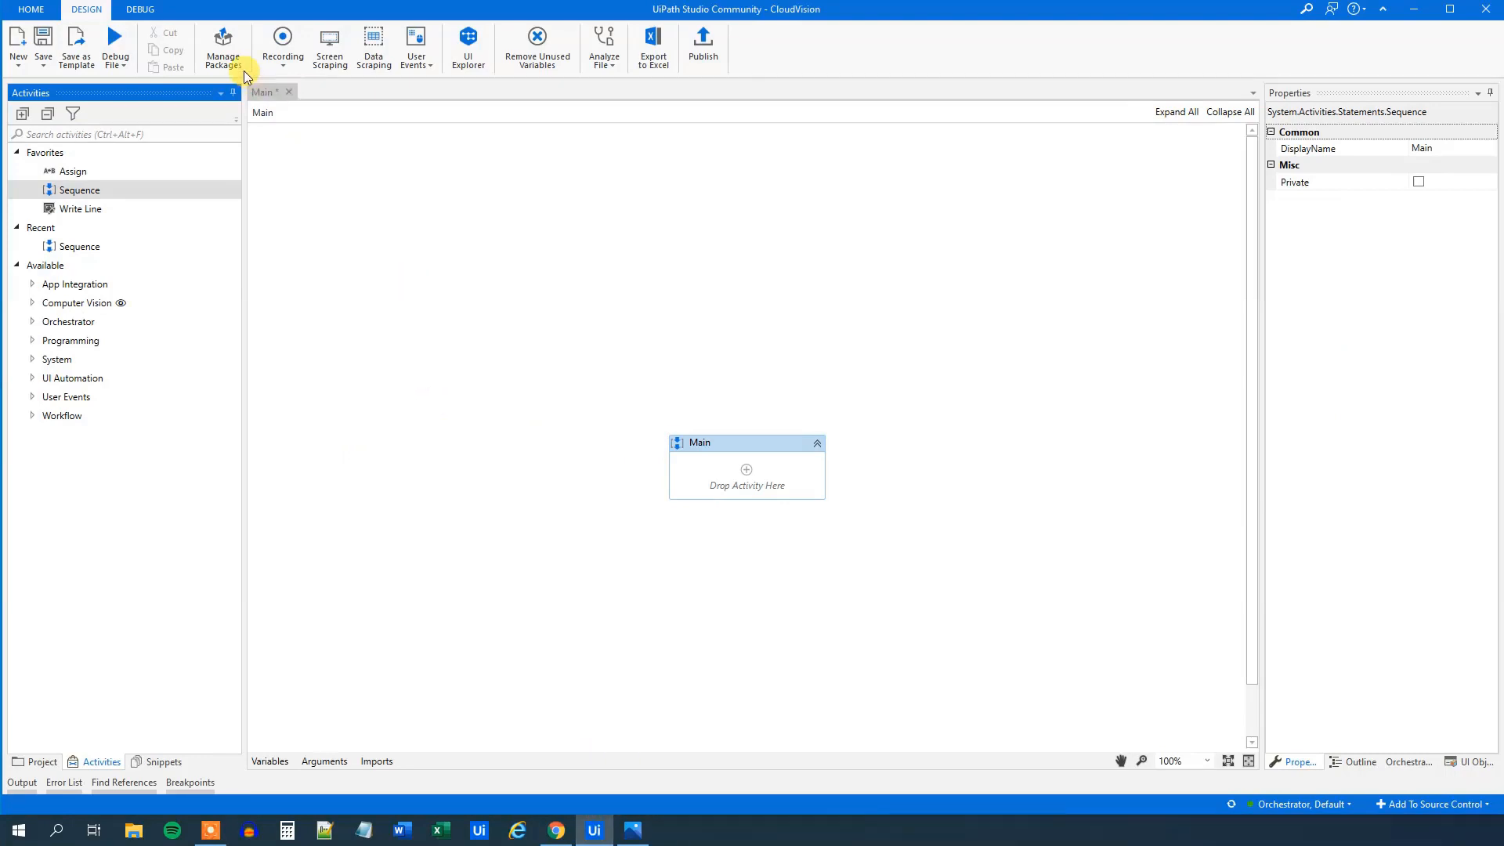
Step: Search all packages for 'google vi' and install UiPath.GoogleVision.Activities
click(222, 42)
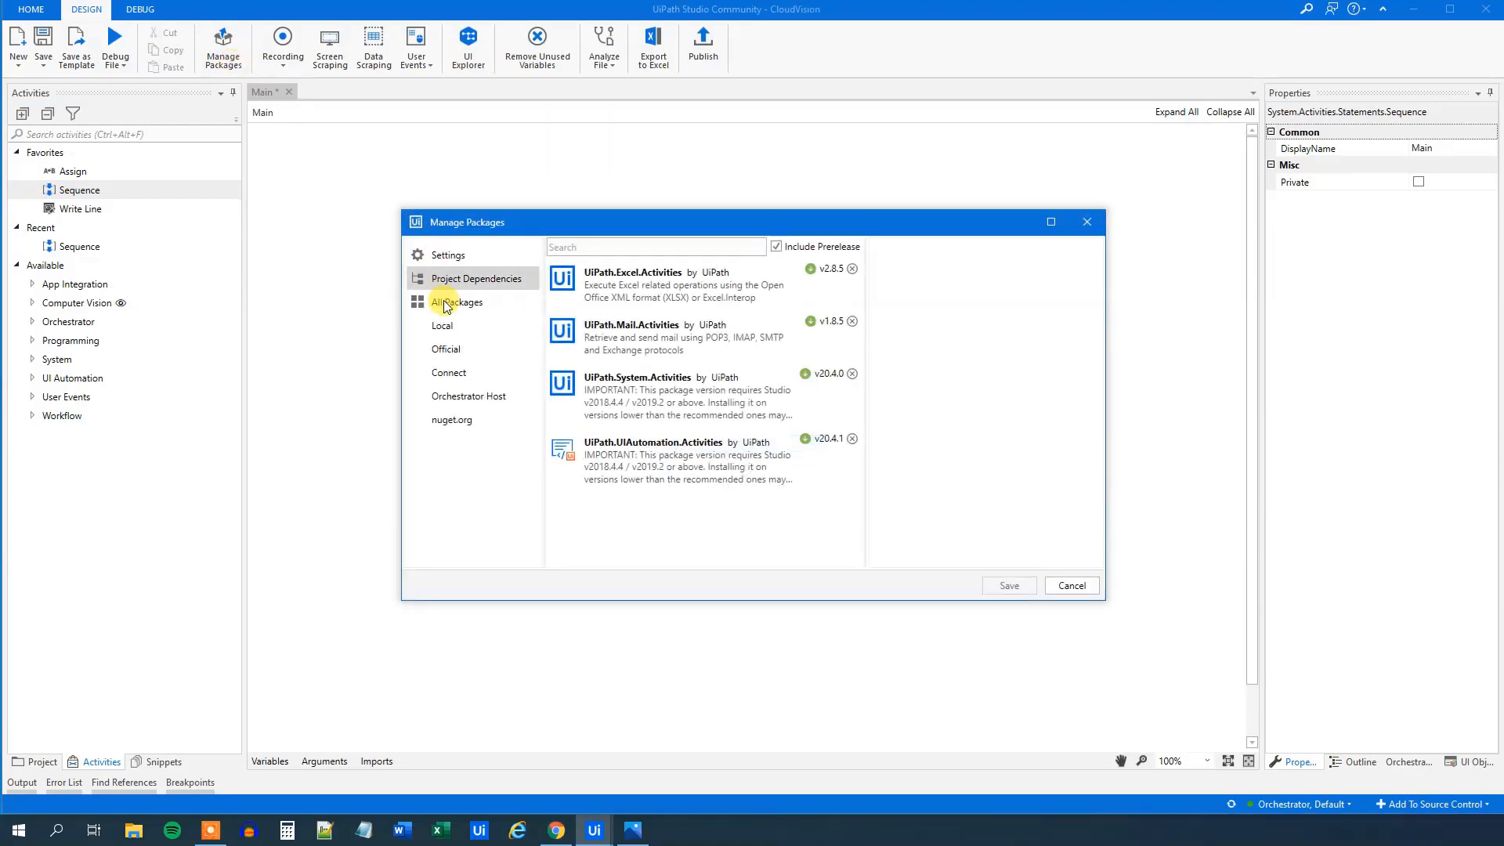
click(456, 301)
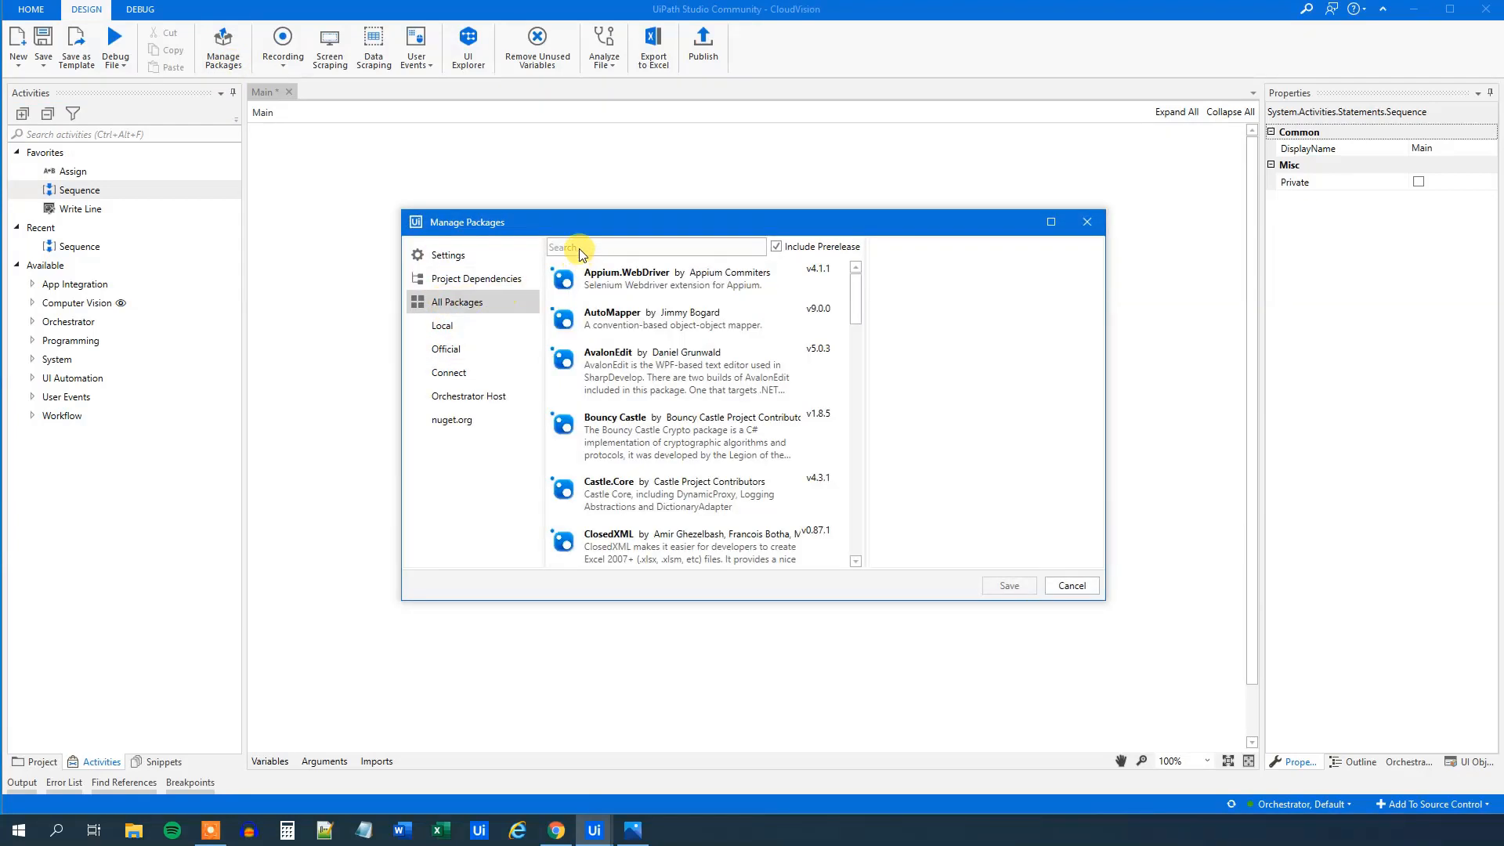
click(655, 246)
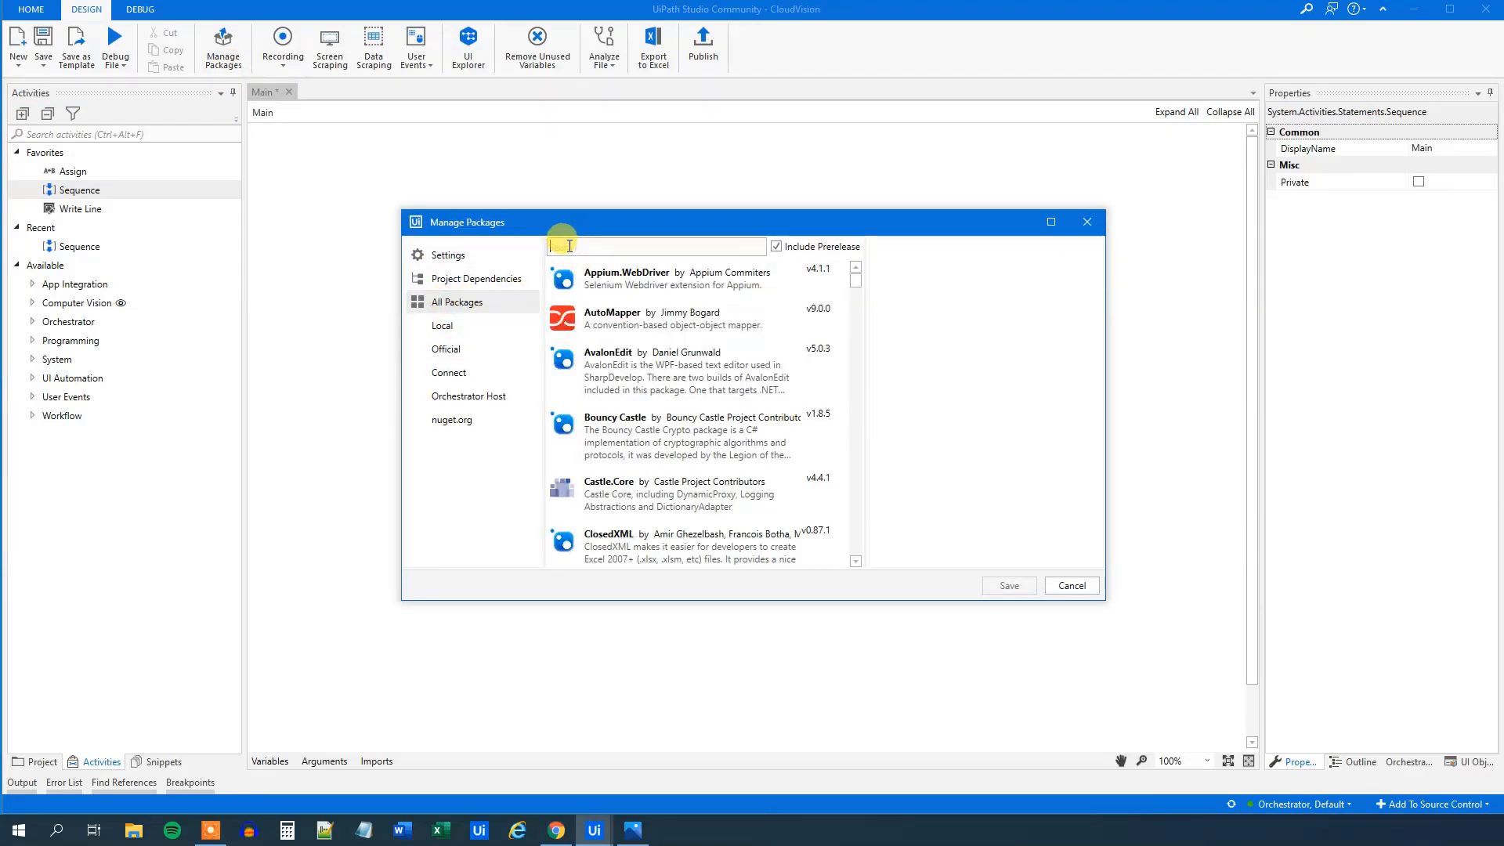
text(google vision)
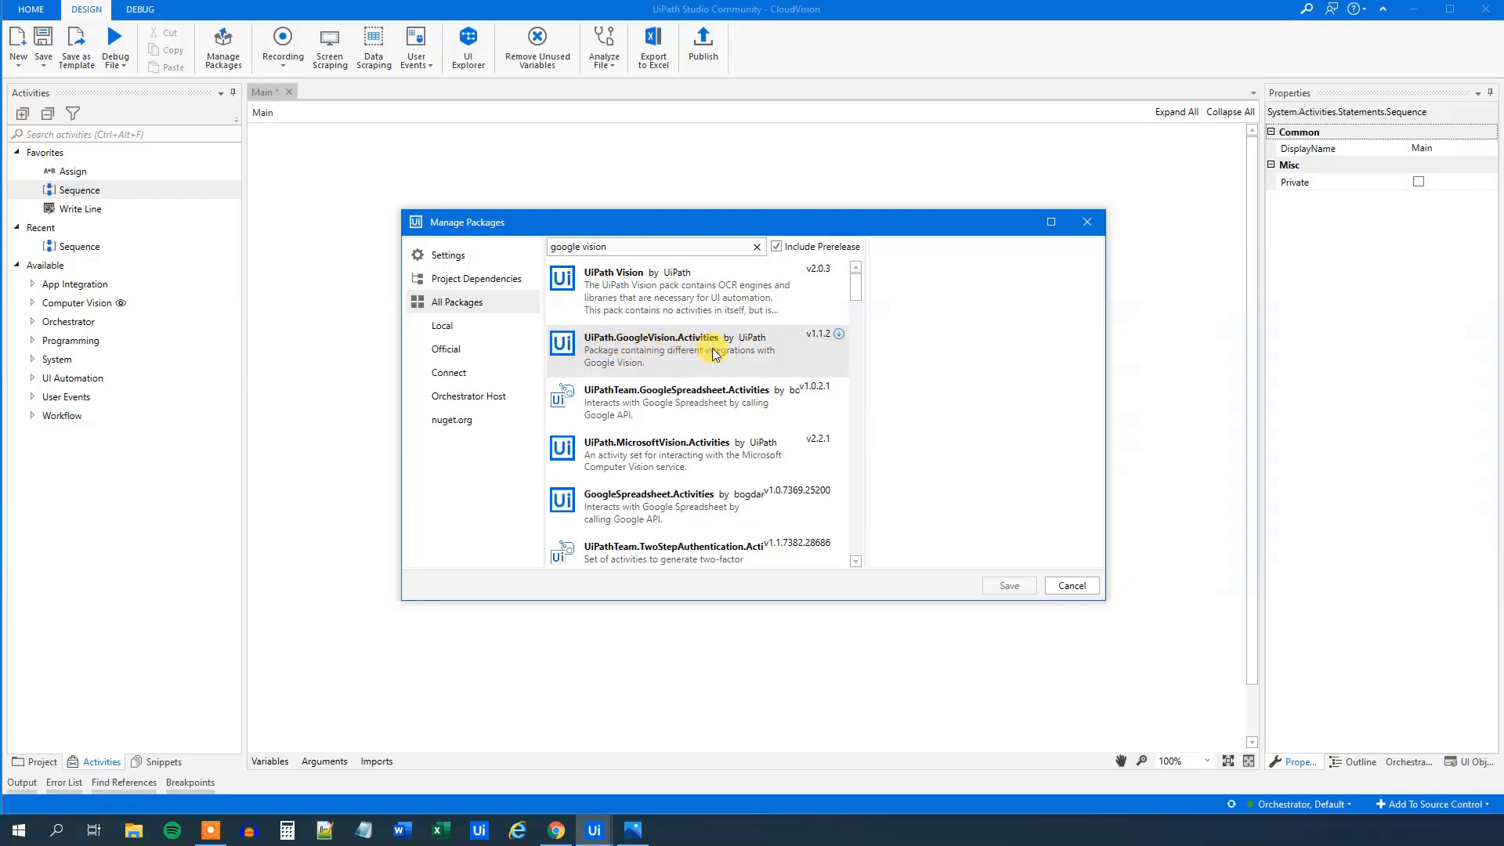
click(652, 337)
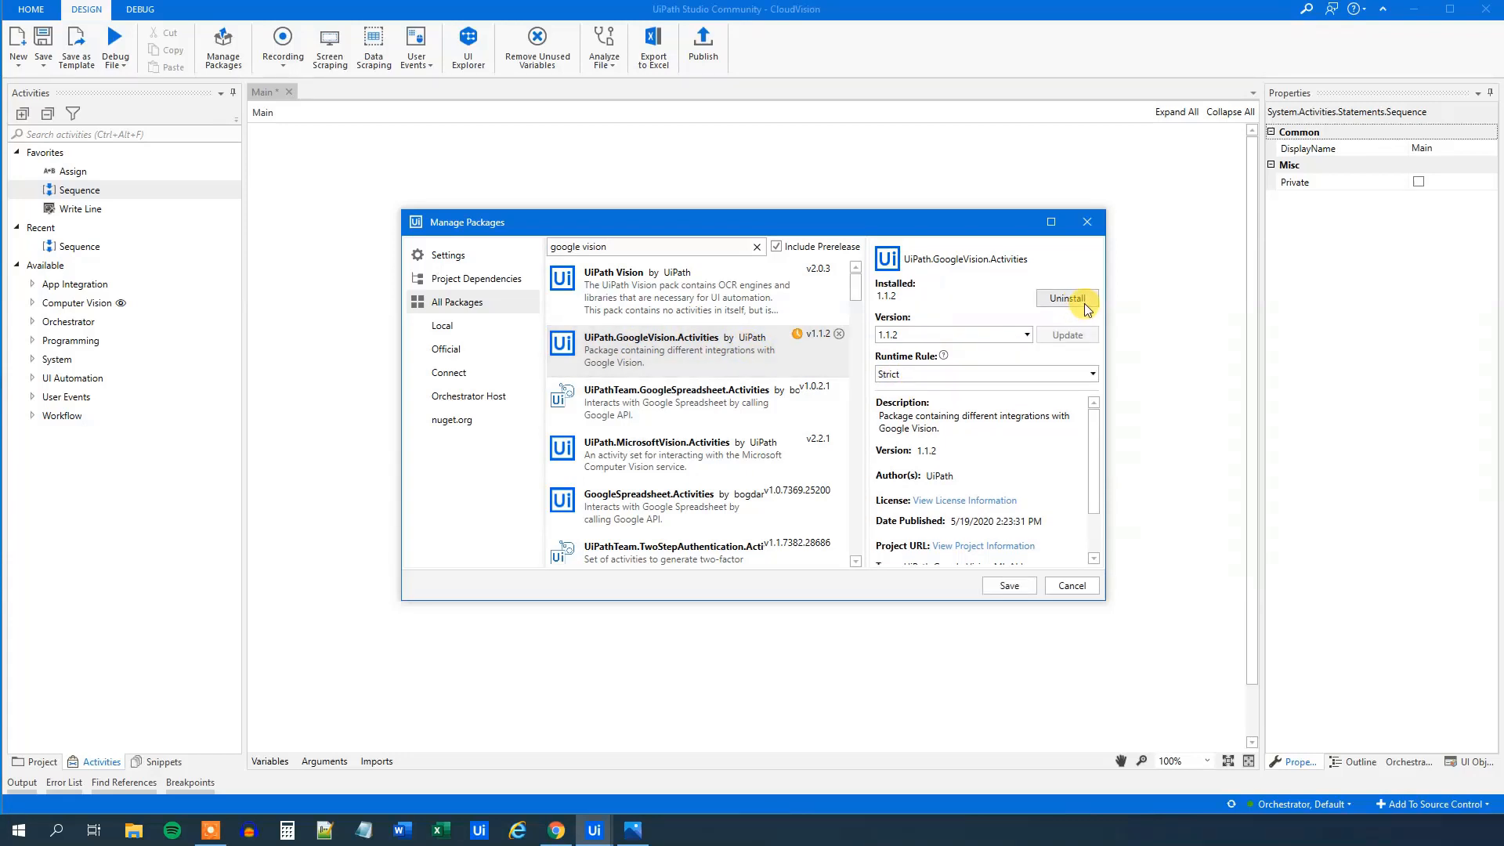
click(1007, 586)
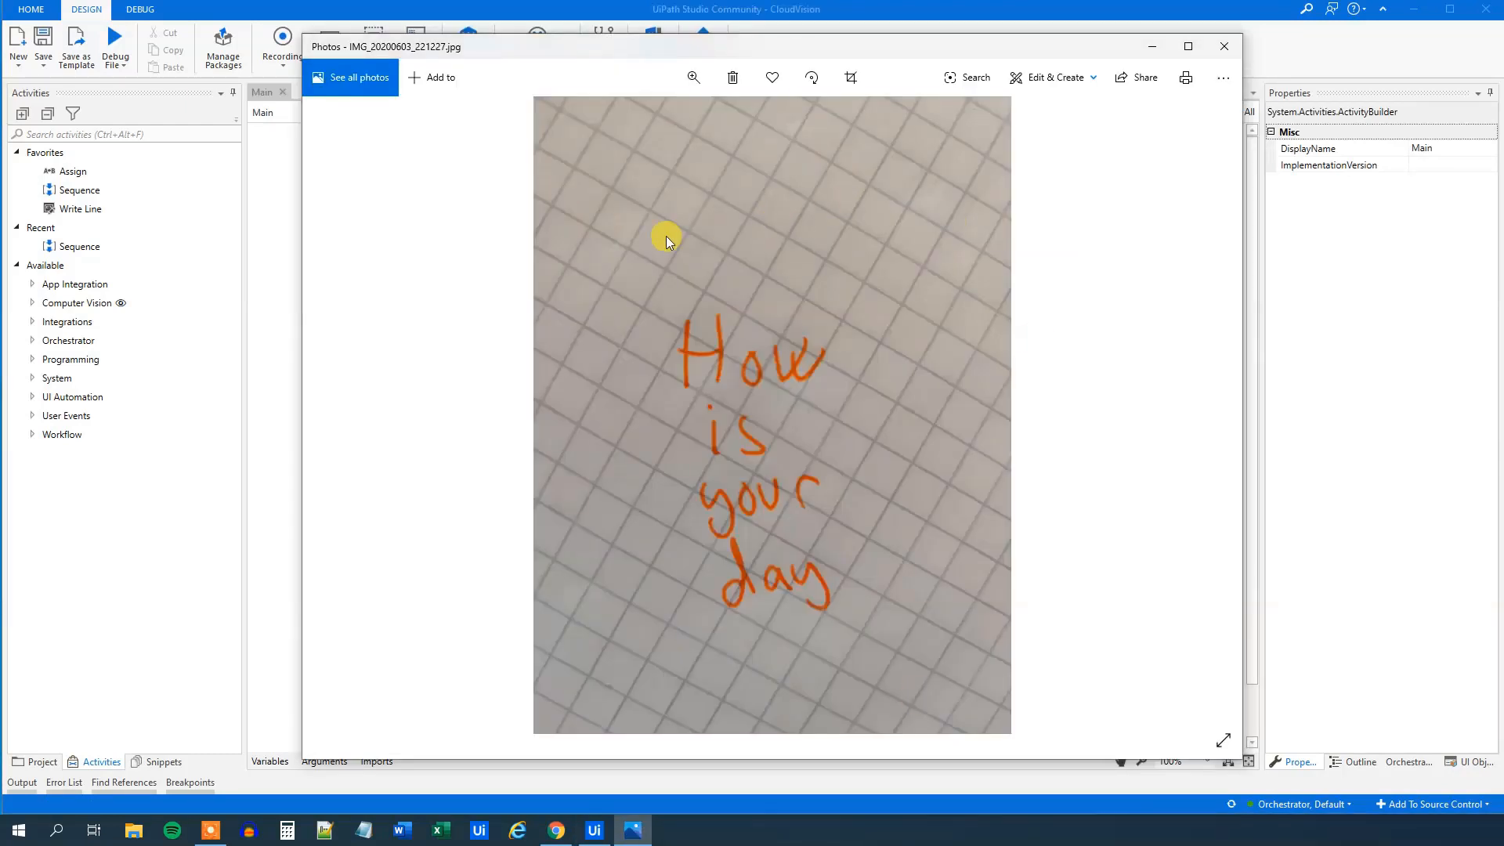
mouse_move(660, 566)
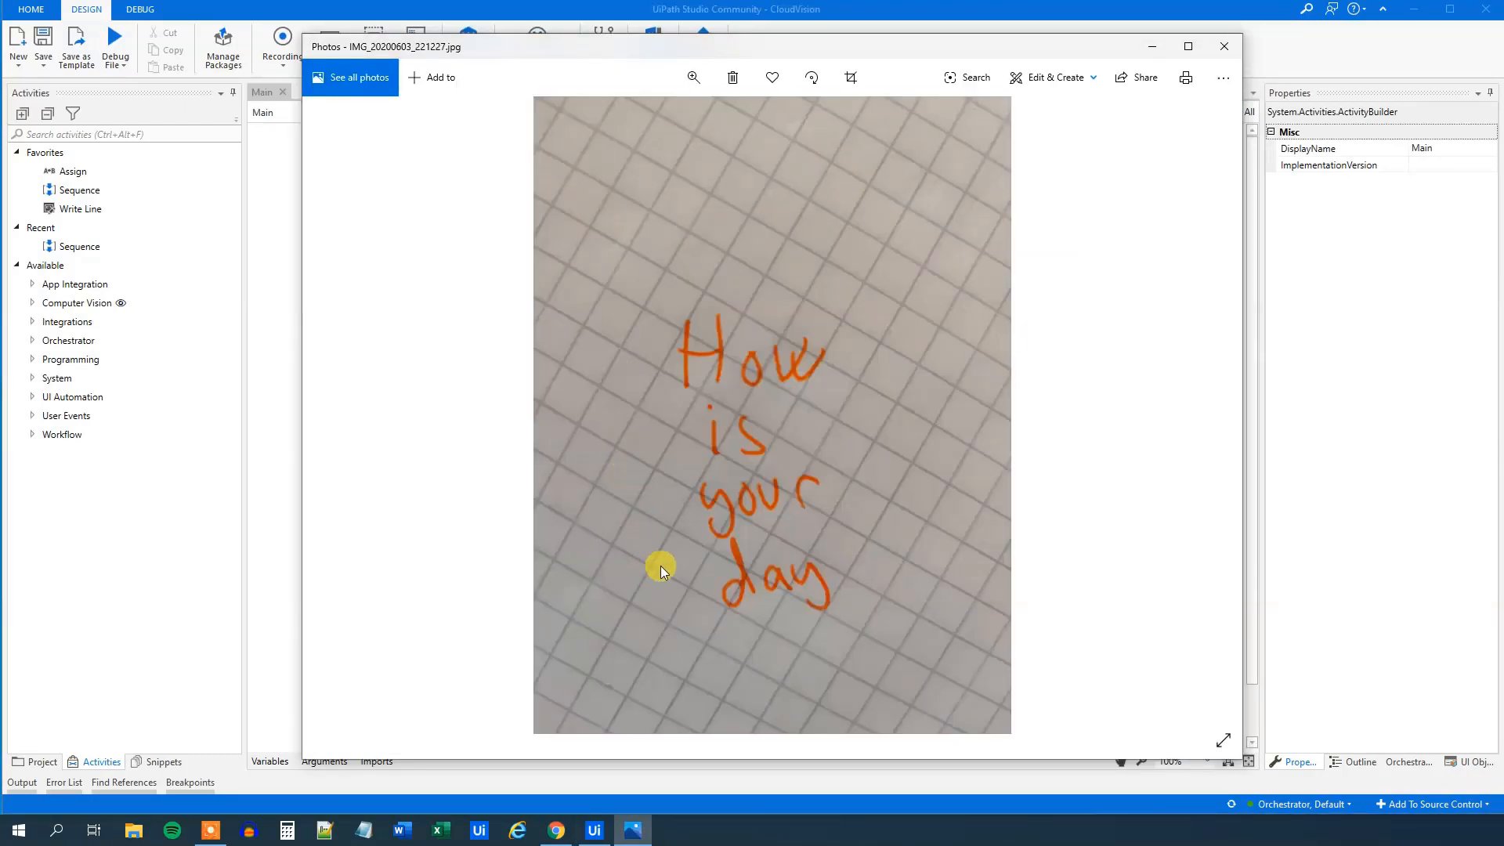
mouse_move(727, 285)
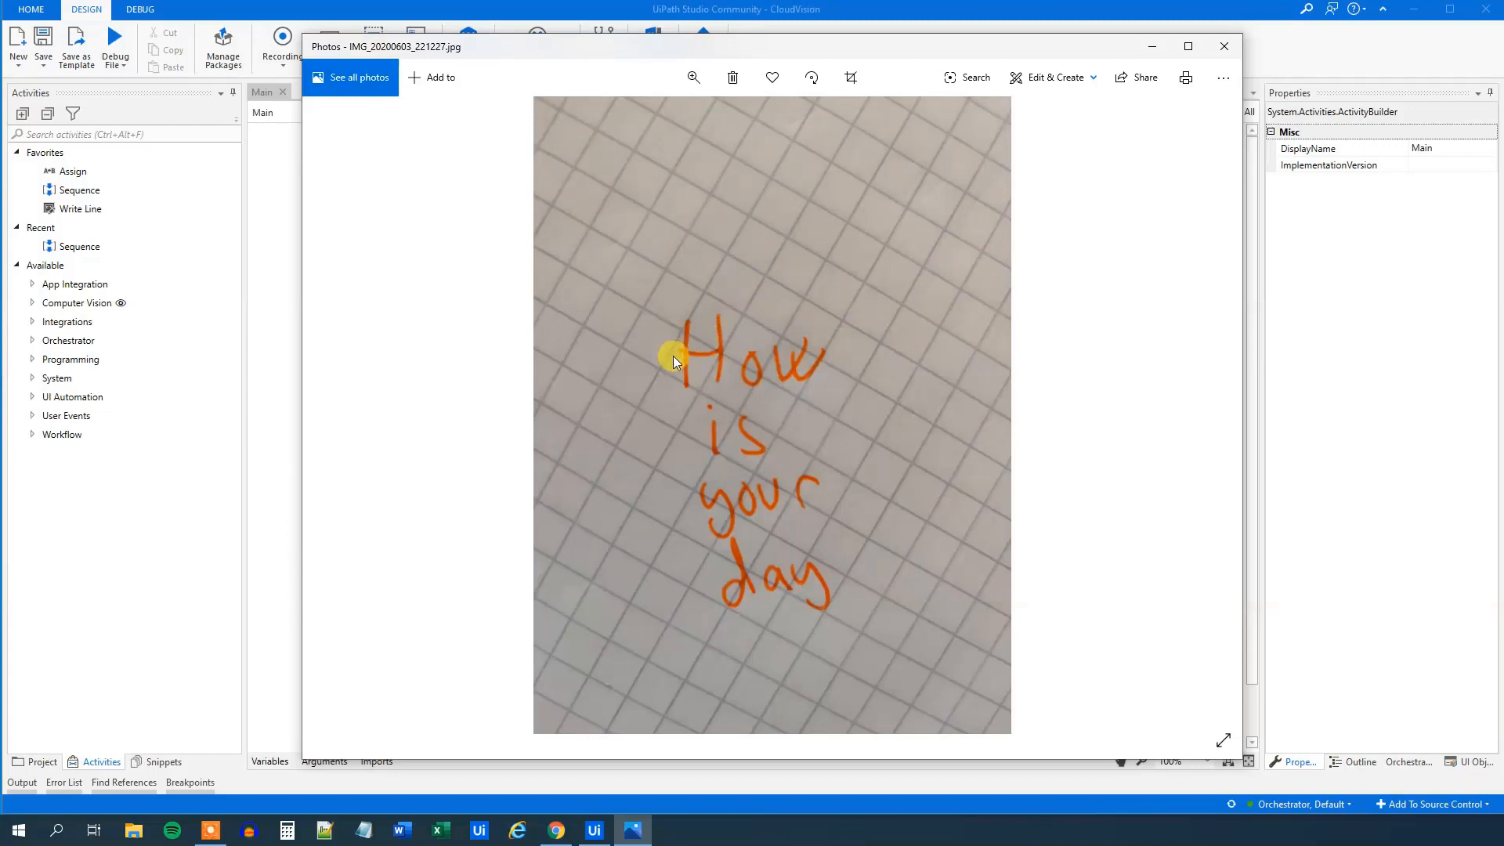
mouse_move(717, 343)
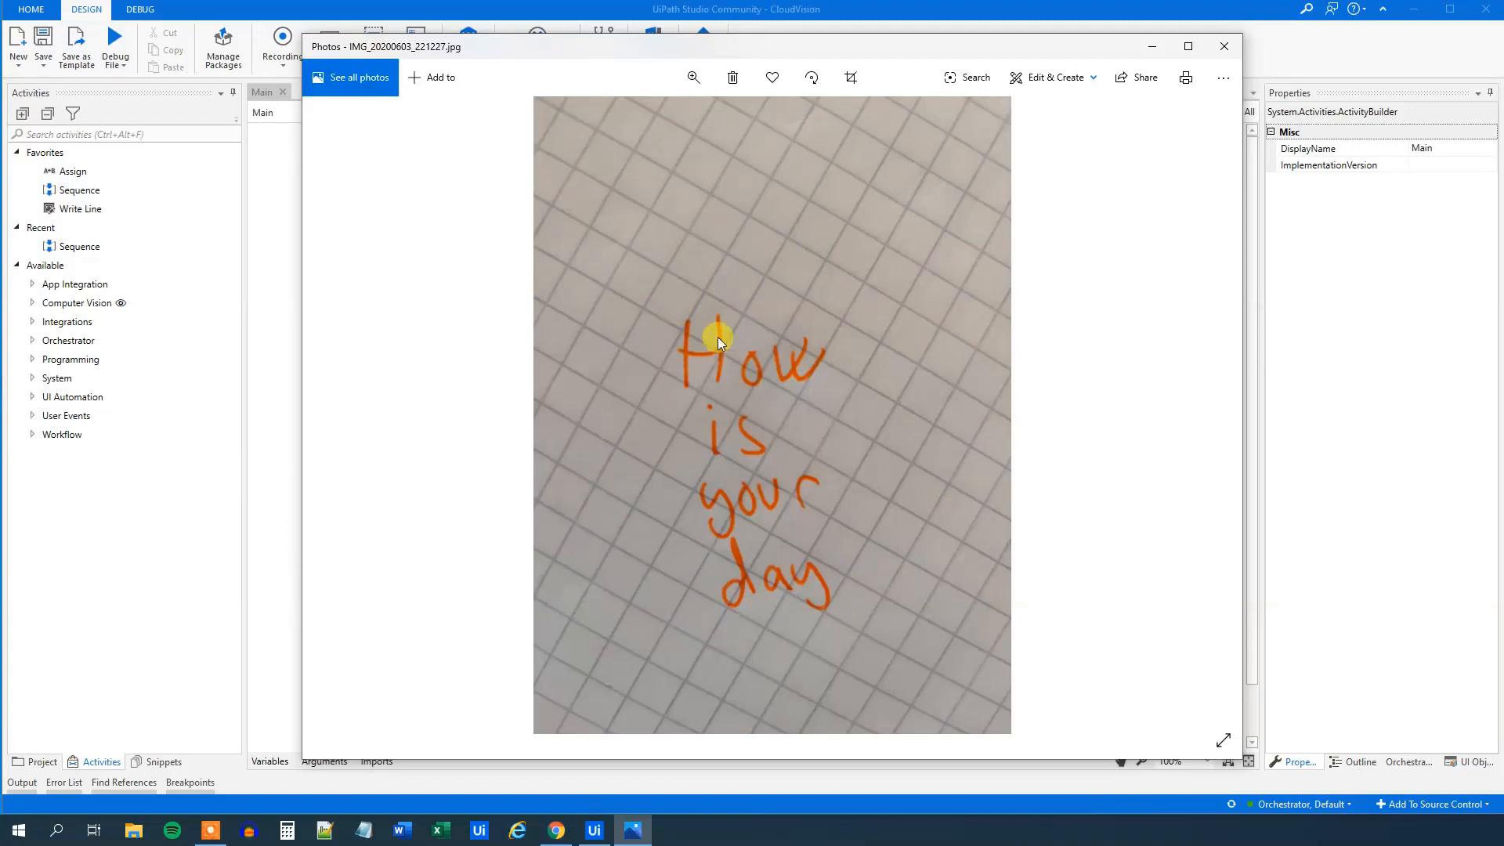
mouse_move(737, 393)
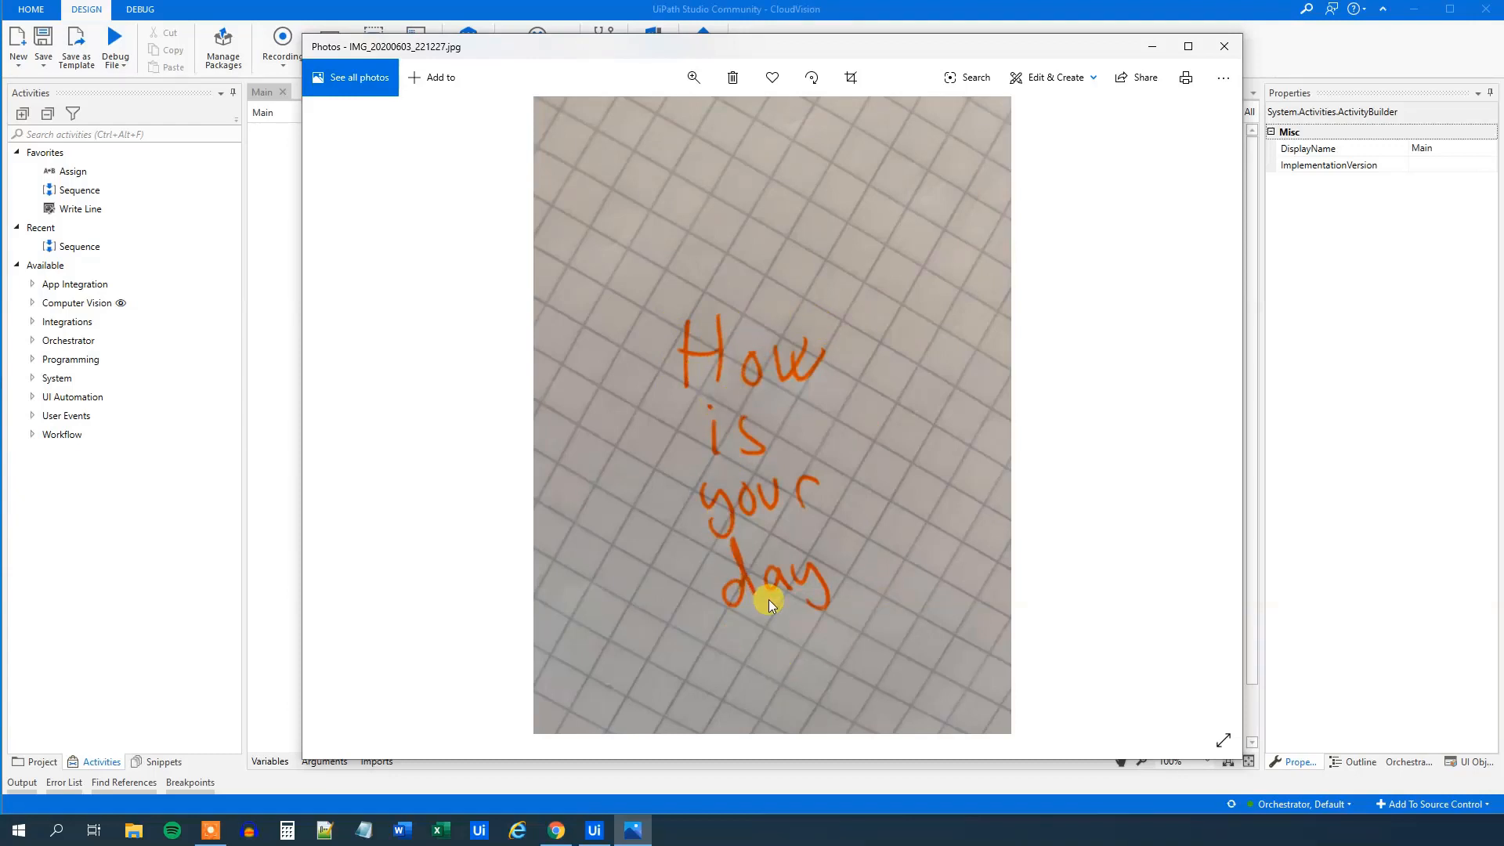
click(1224, 45)
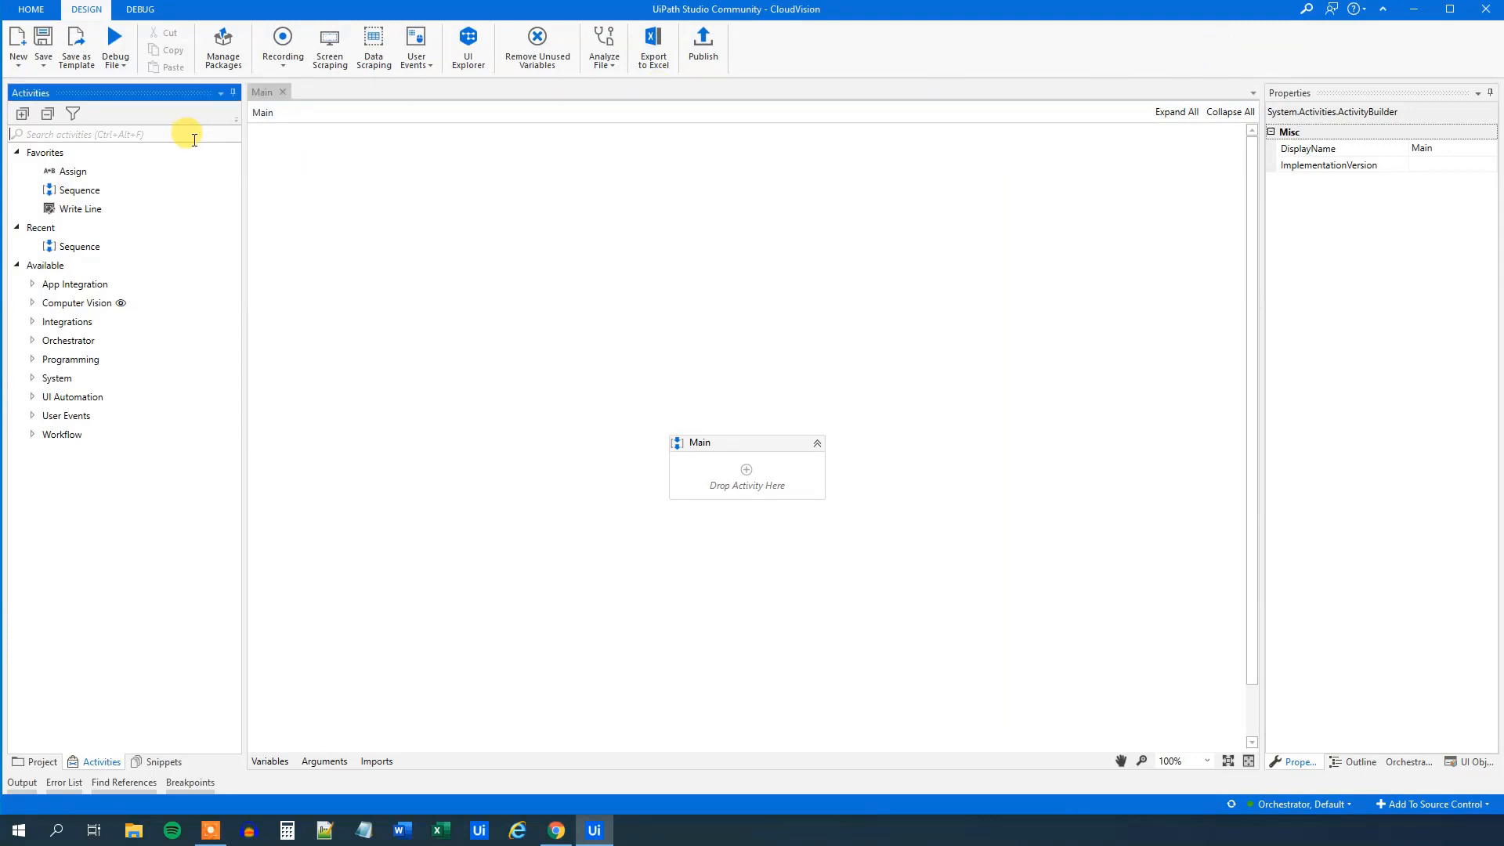
Step: Search activities for 'goo' and expand the Google Vision activity group
text(goo)
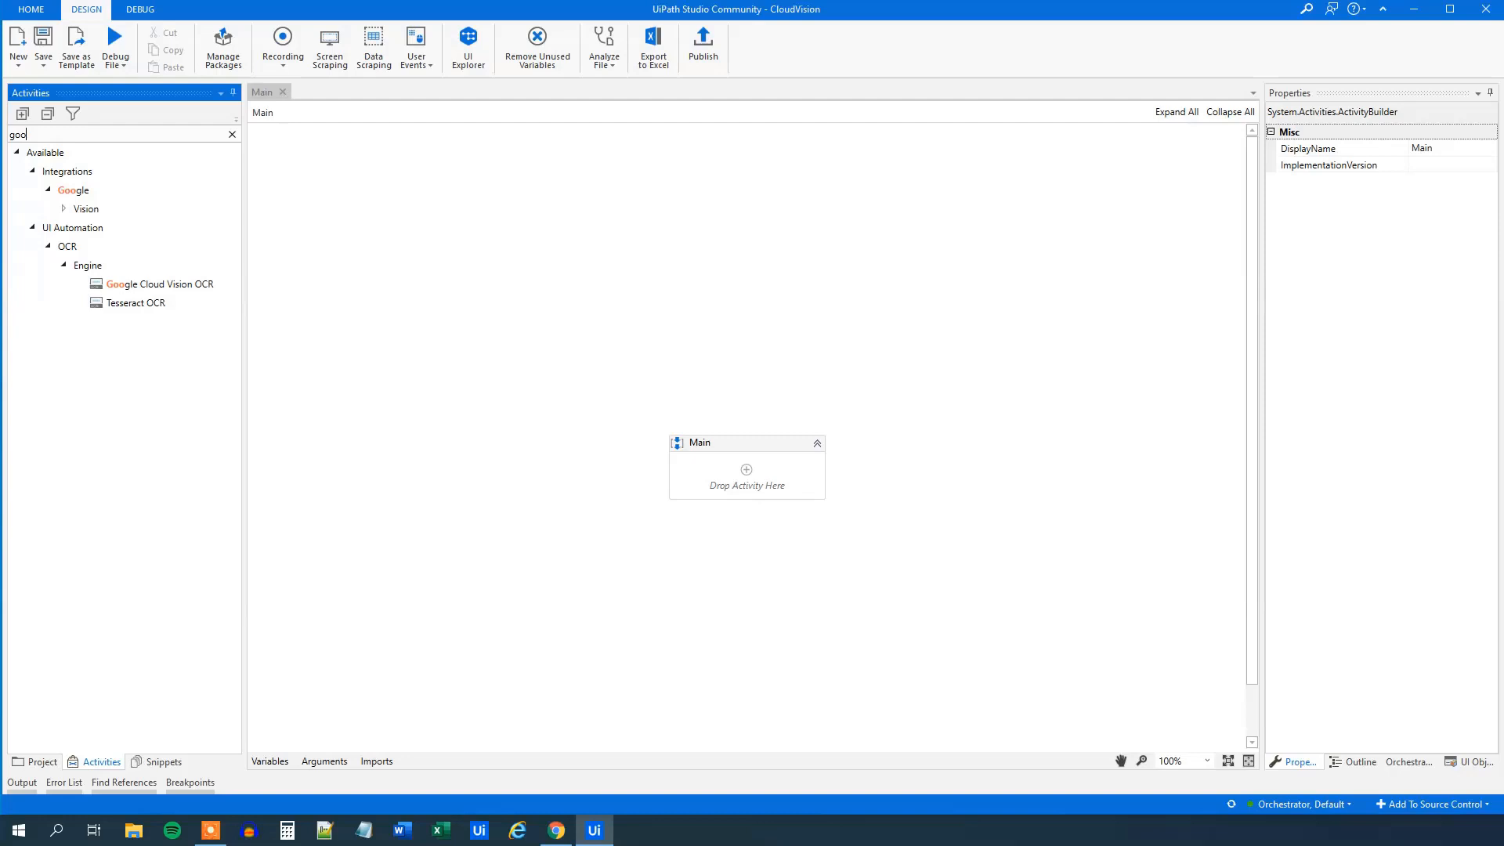
click(62, 208)
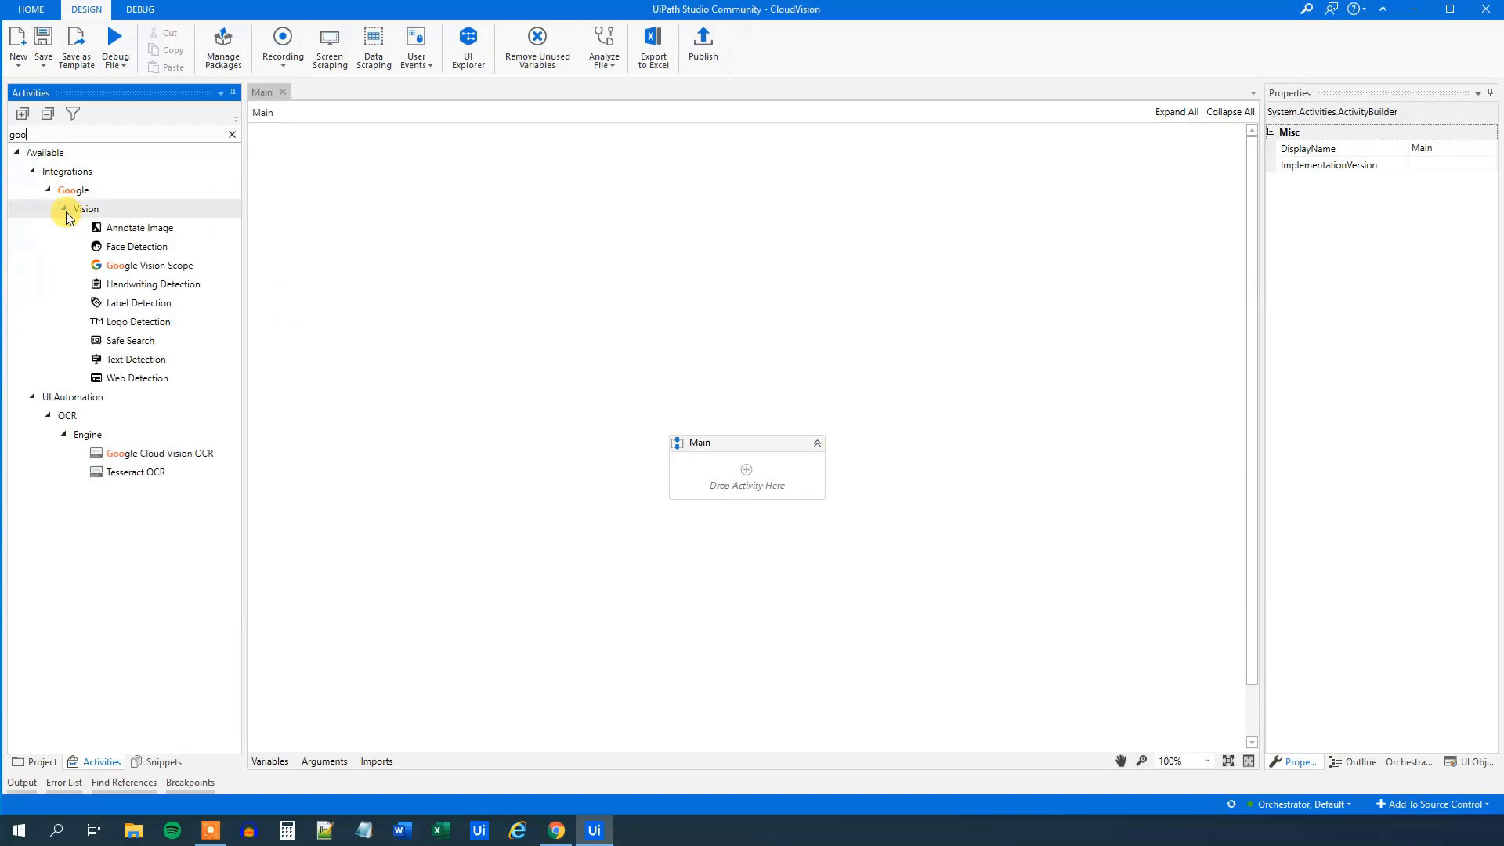
mouse_move(237, 293)
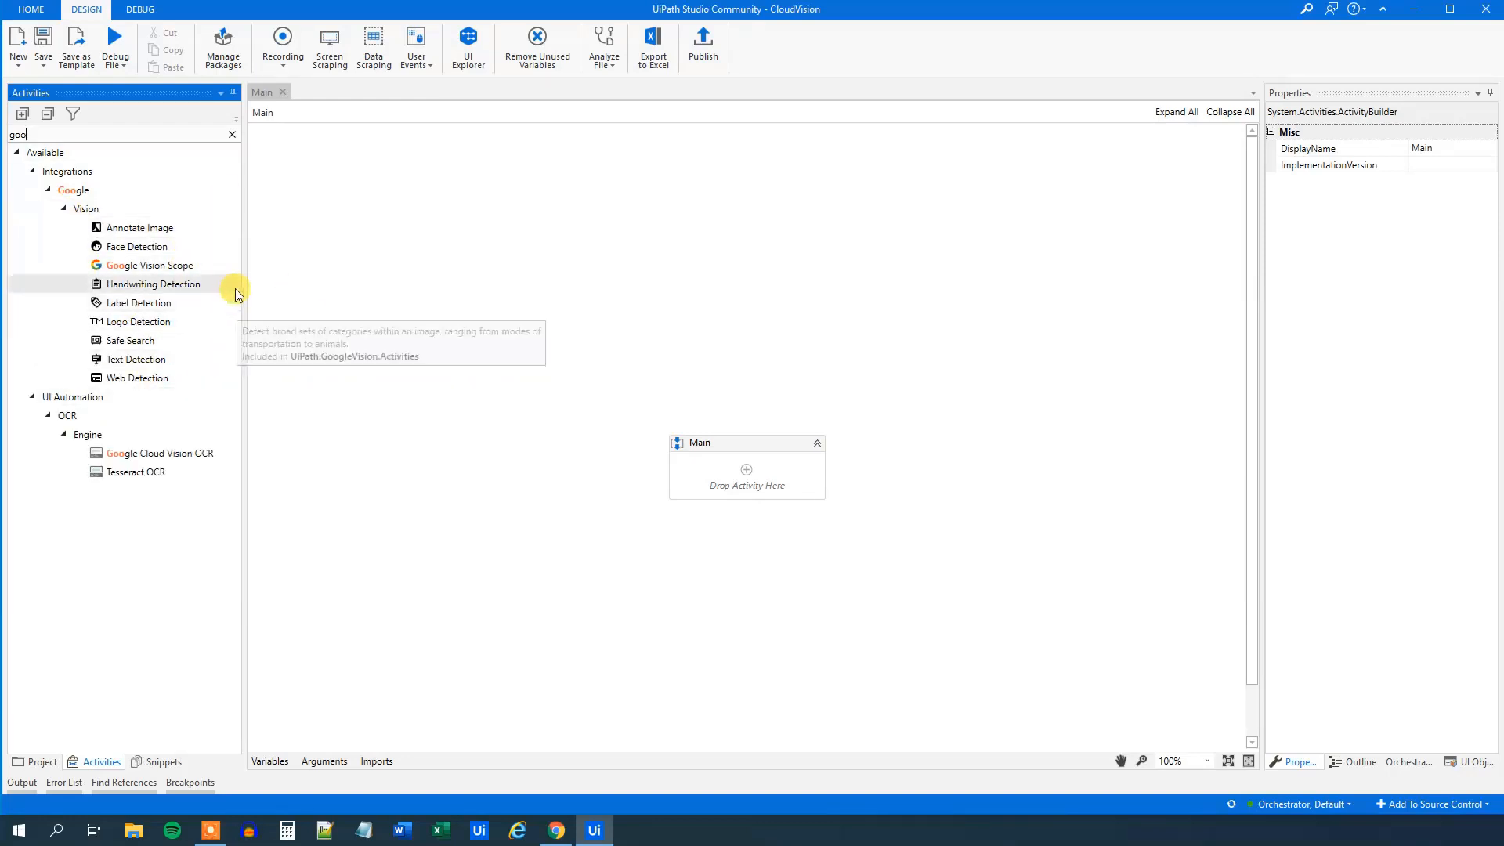
mouse_move(121, 269)
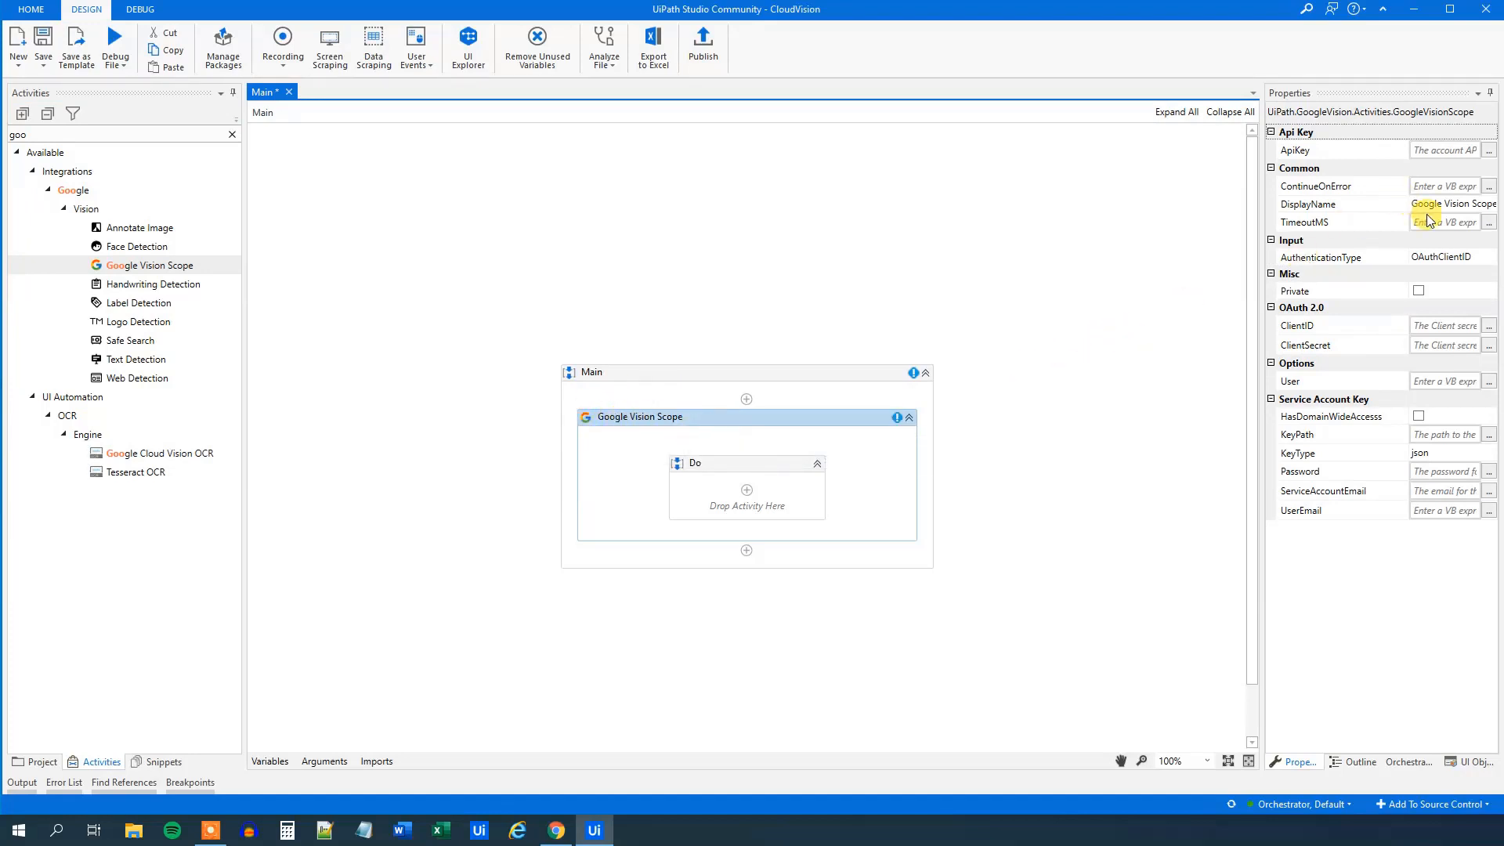
mouse_move(1320, 257)
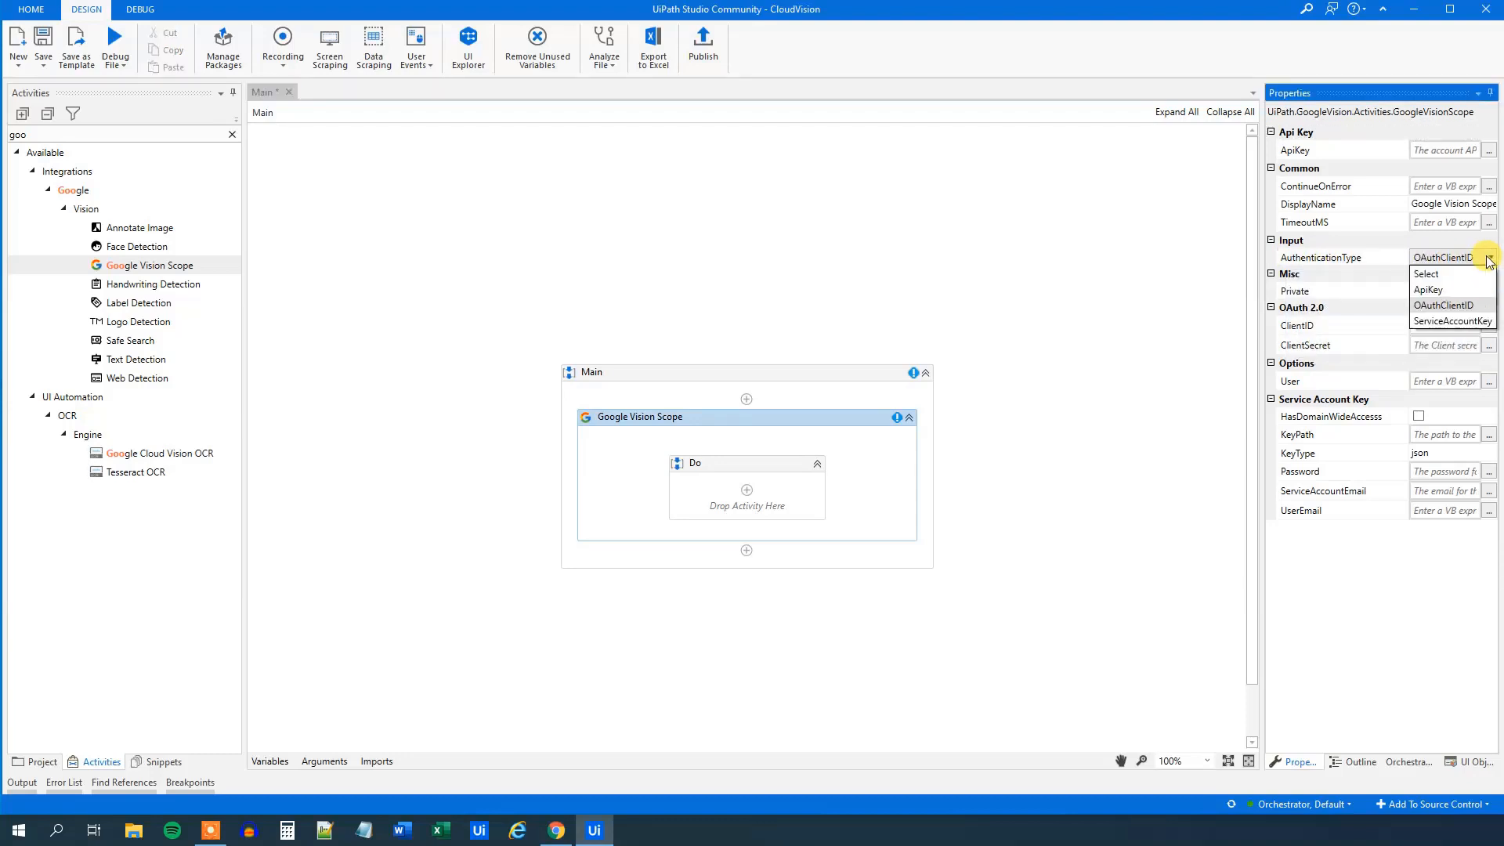
Step: Set the Google Vision Scope to ApiKey authentication using the strKey variable
click(1428, 290)
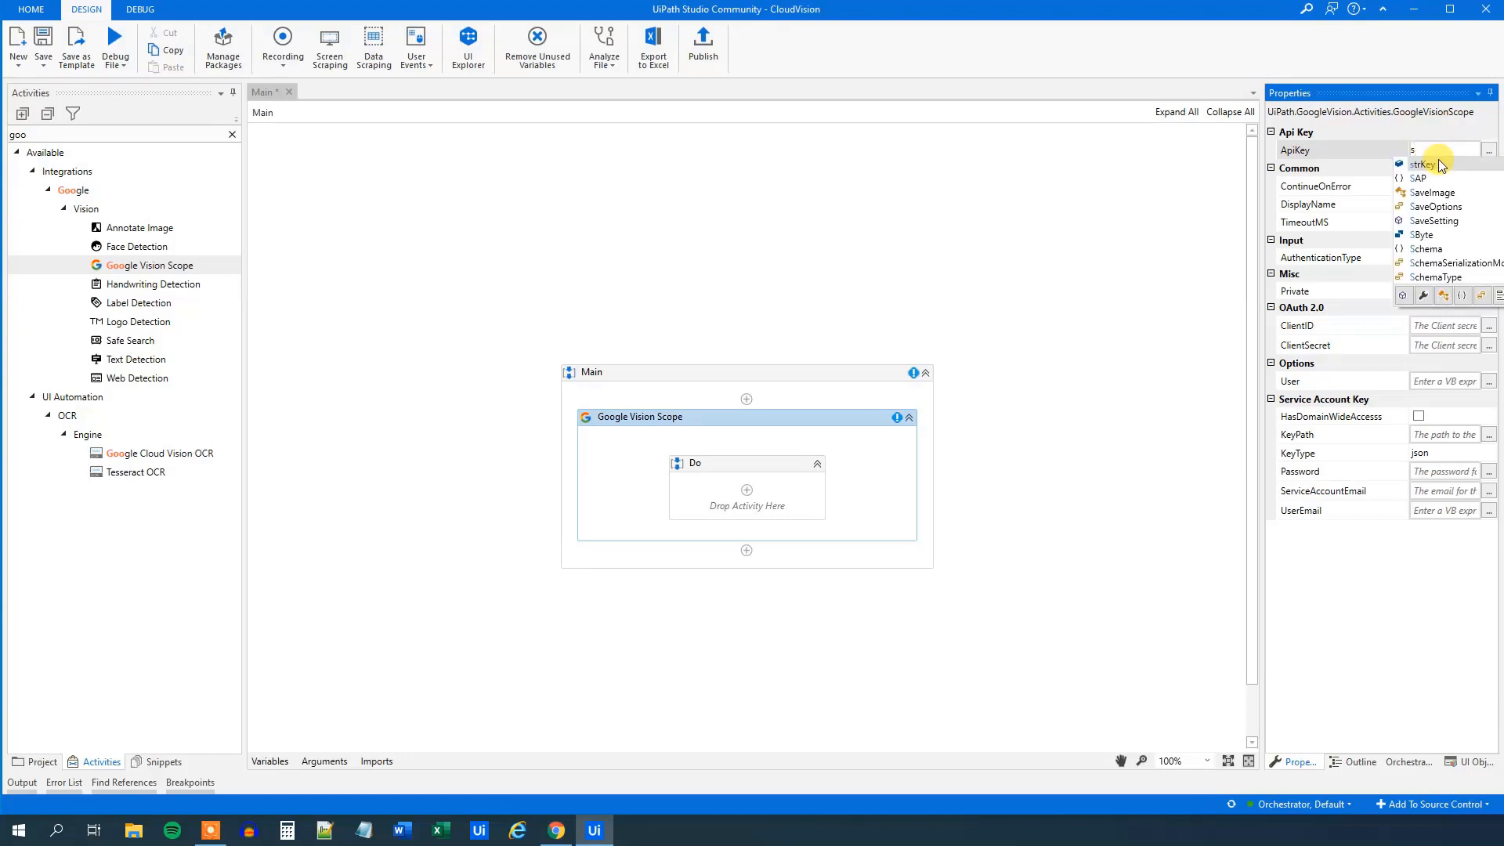
click(1423, 164)
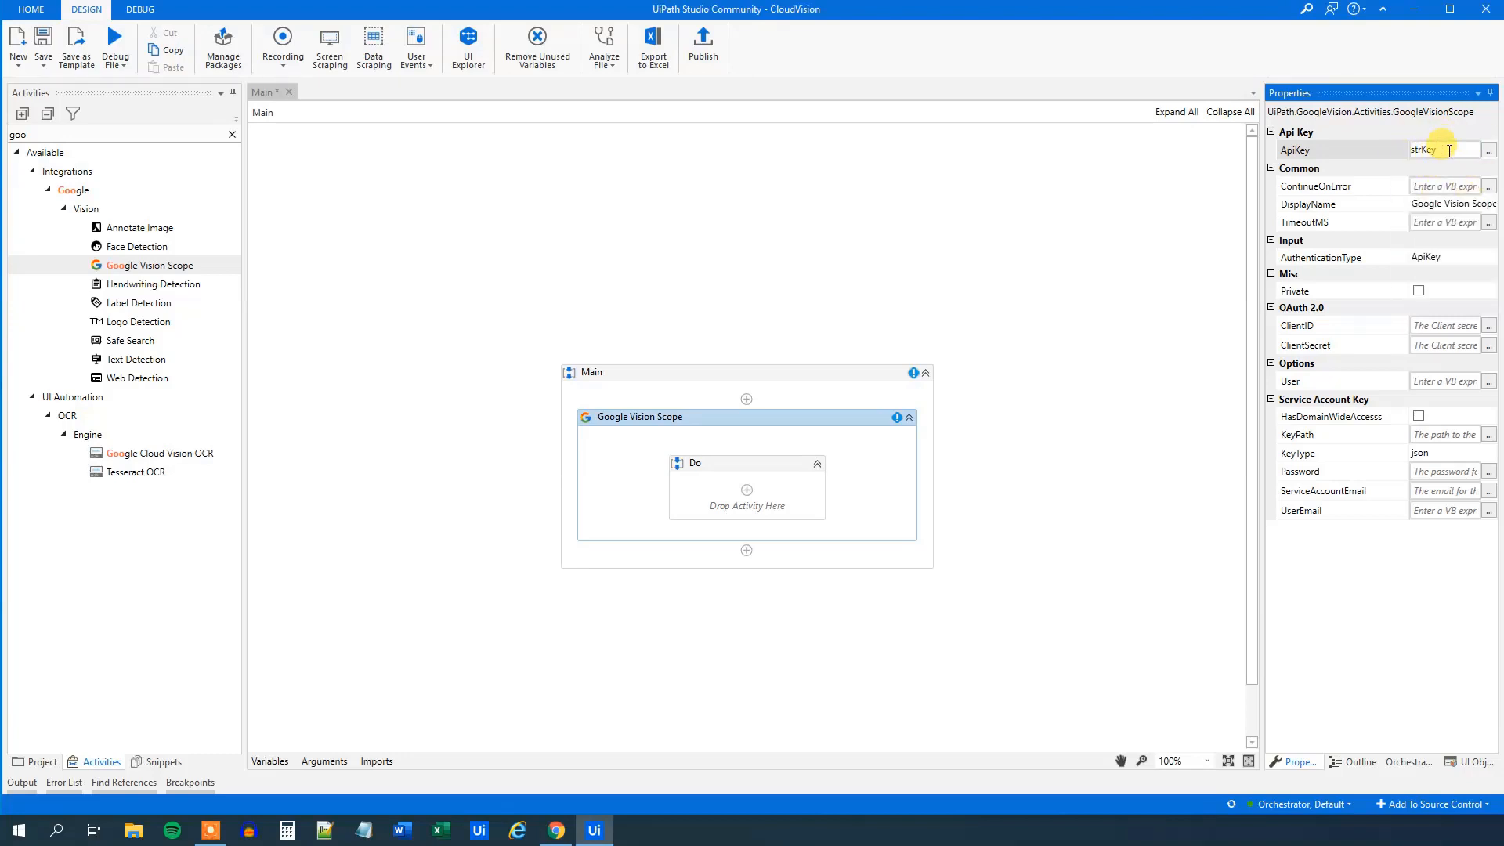
click(958, 455)
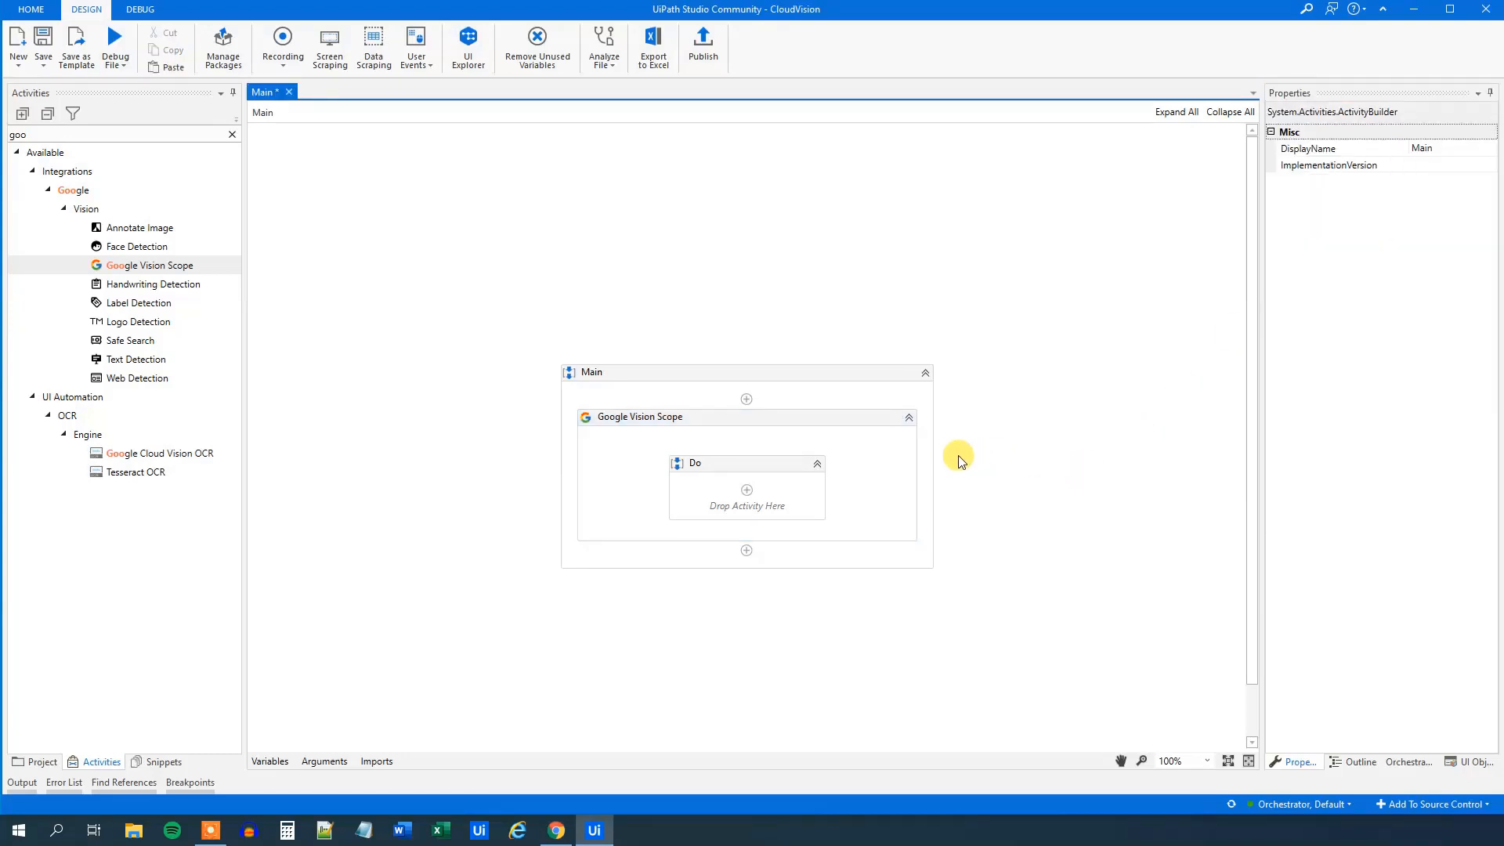
click(637, 417)
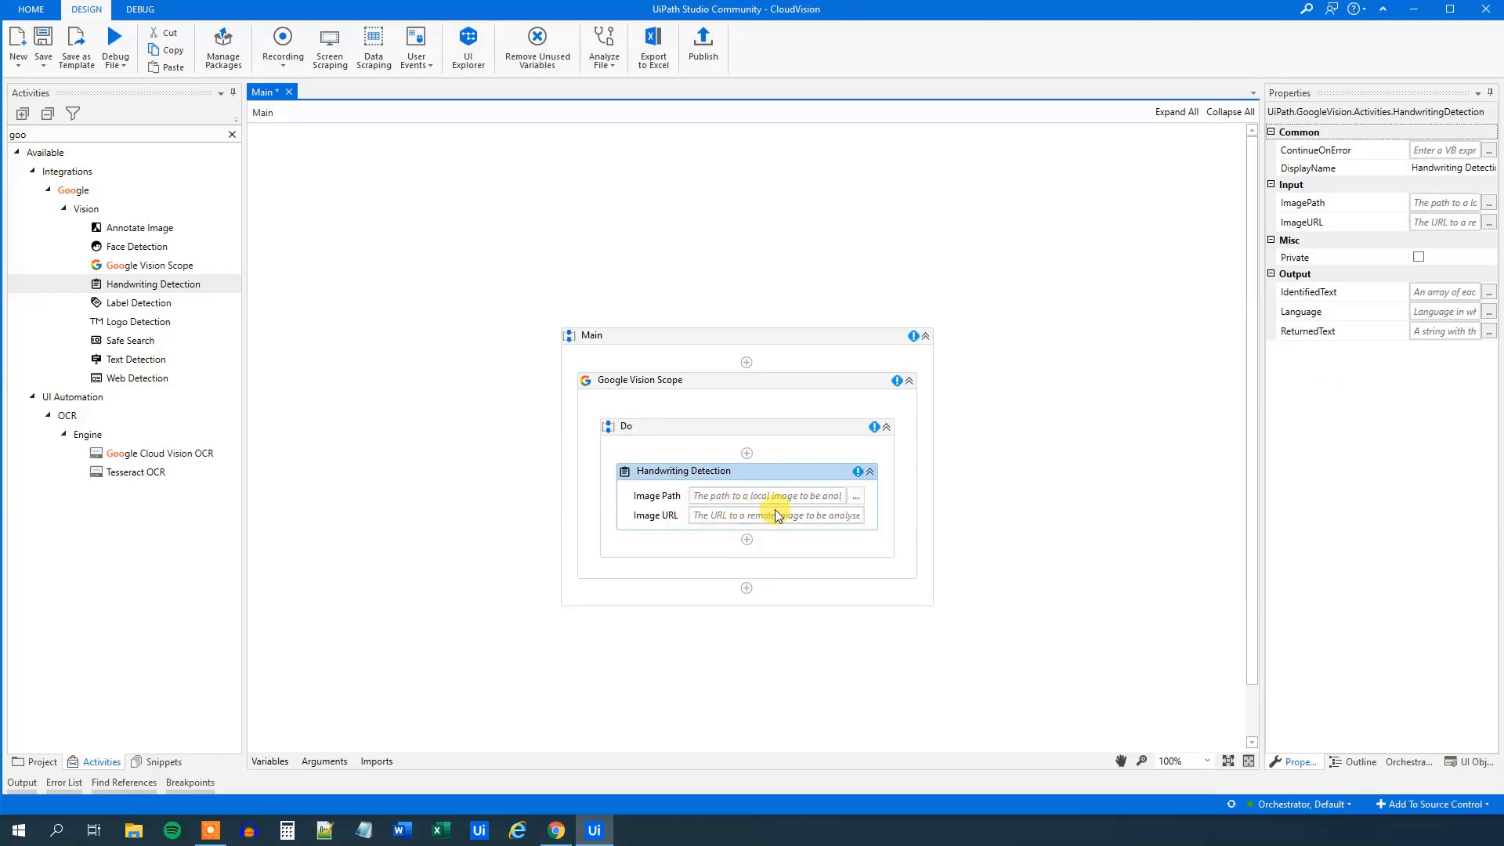
Step: Set Handwriting Detection's Image Path to IMG_20200603_221227 from the Desktop
click(853, 496)
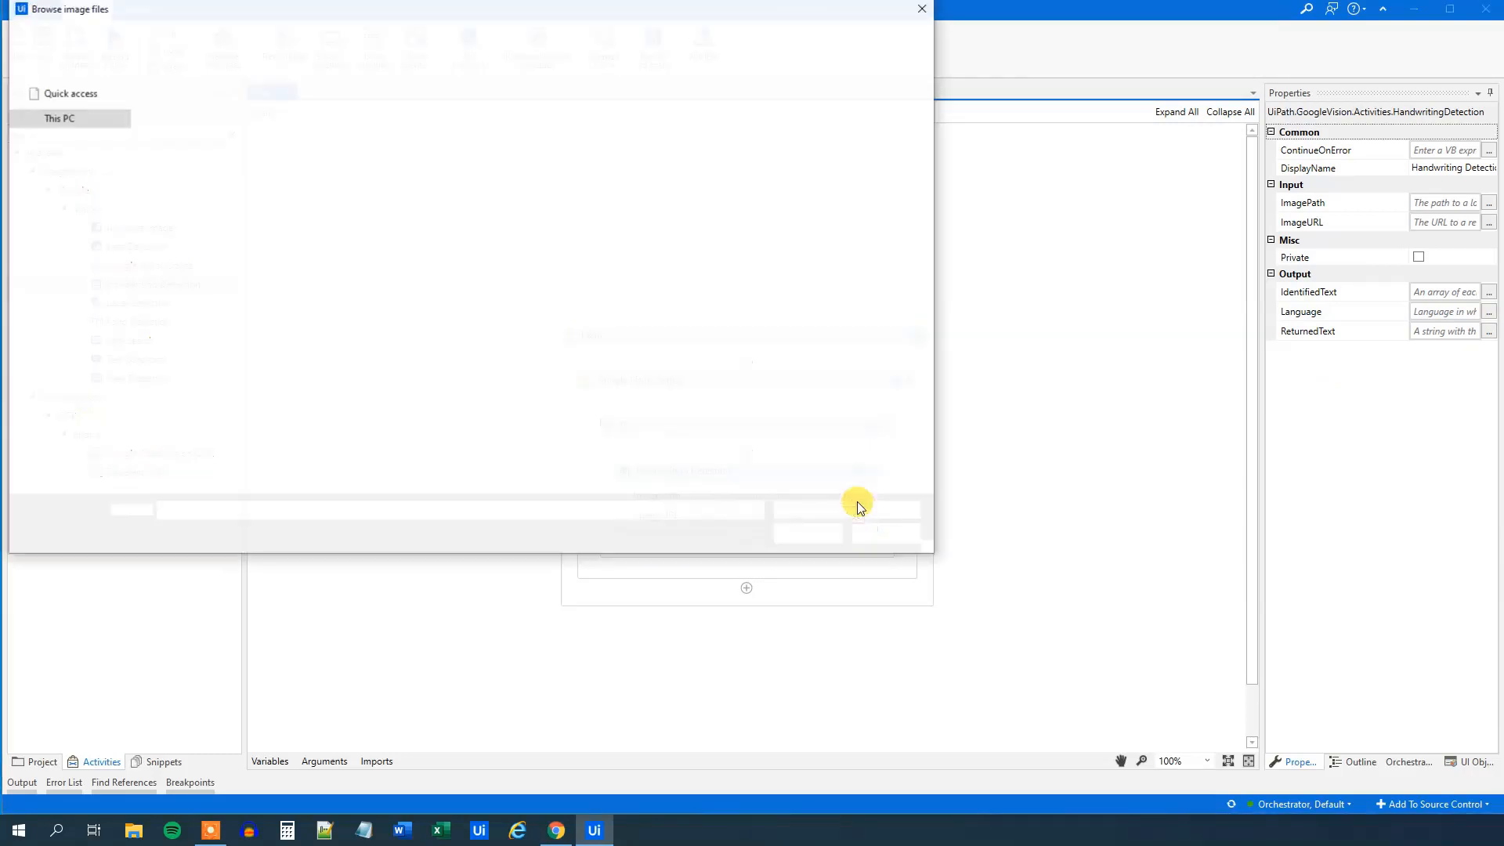
click(72, 232)
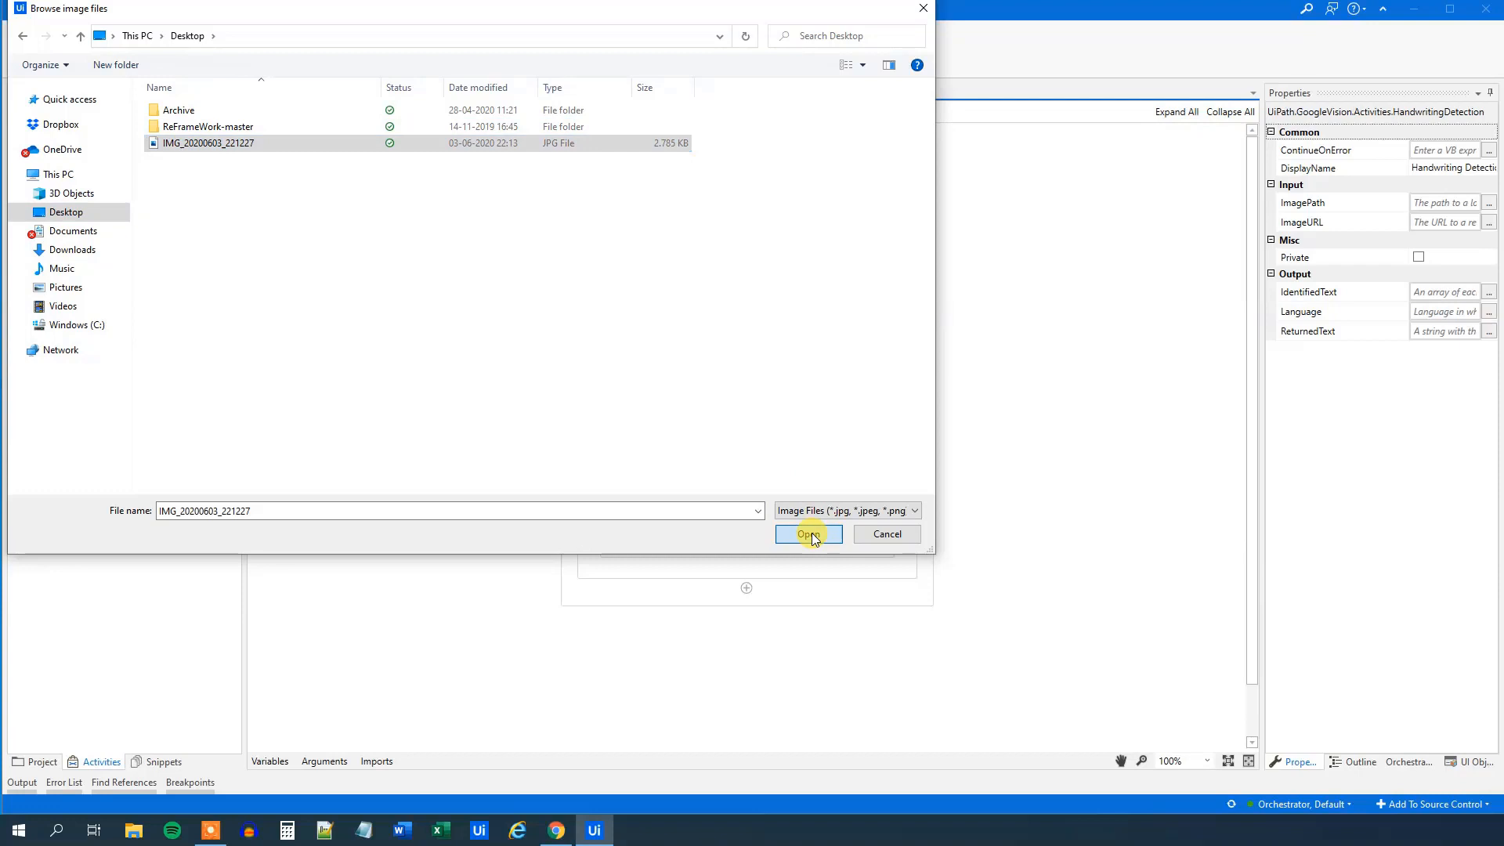
click(808, 535)
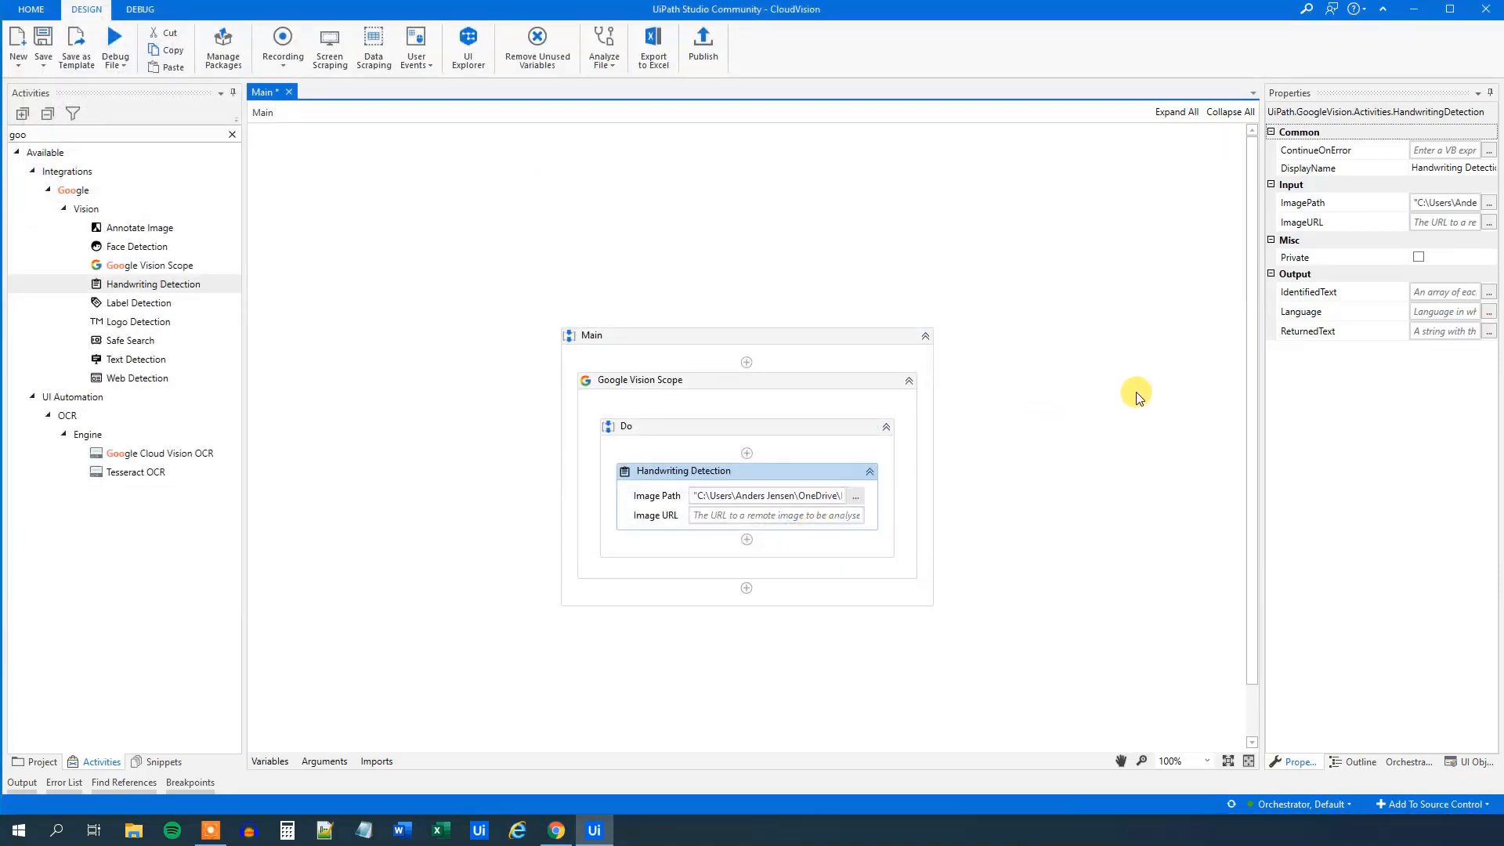
mouse_move(1441, 338)
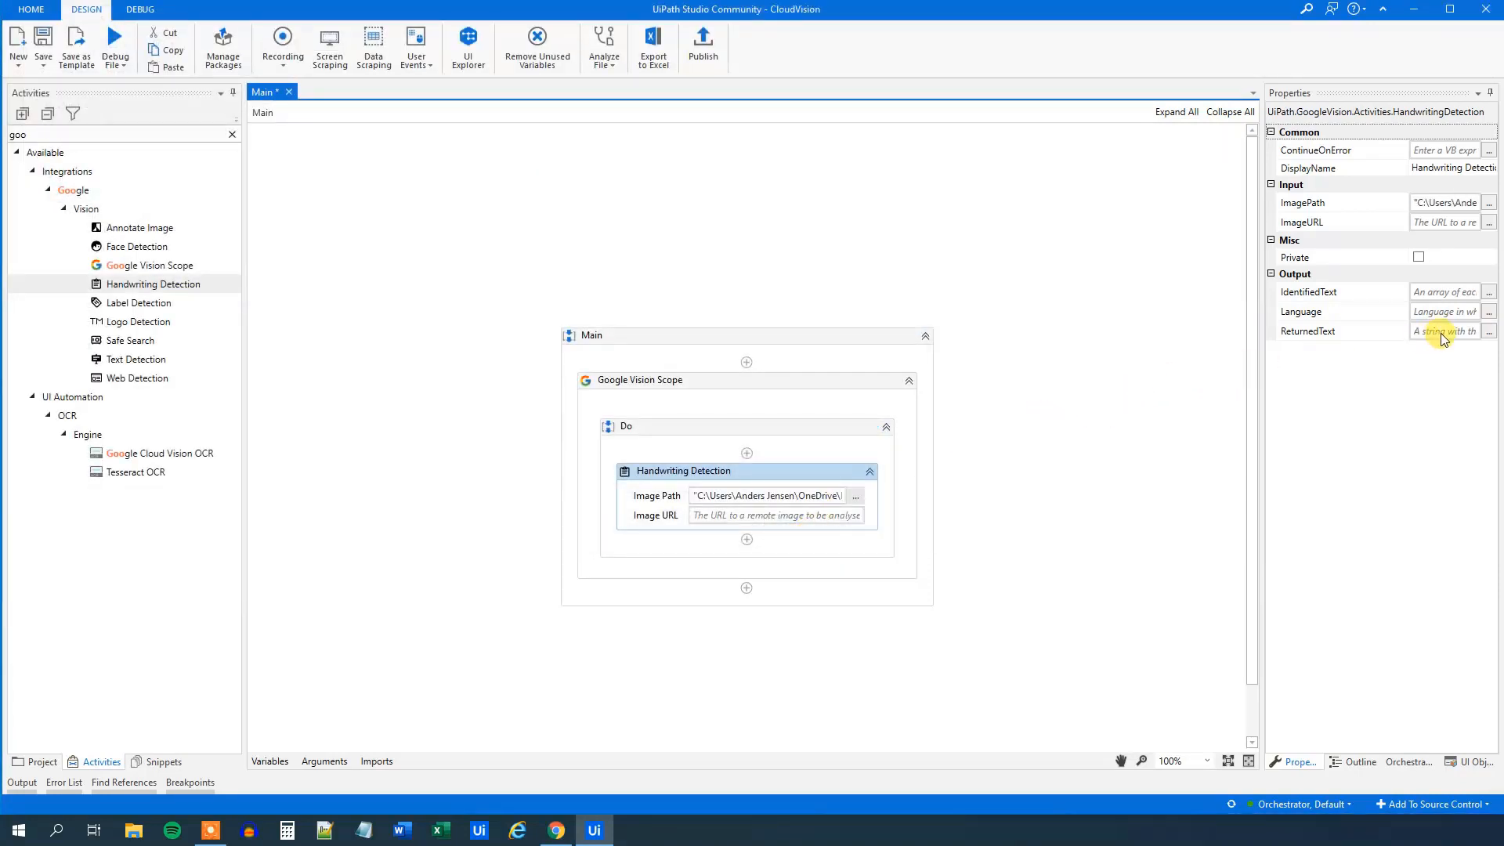
Step: Store ReturnedText in strText and have the following Write Line print strText
click(1443, 331)
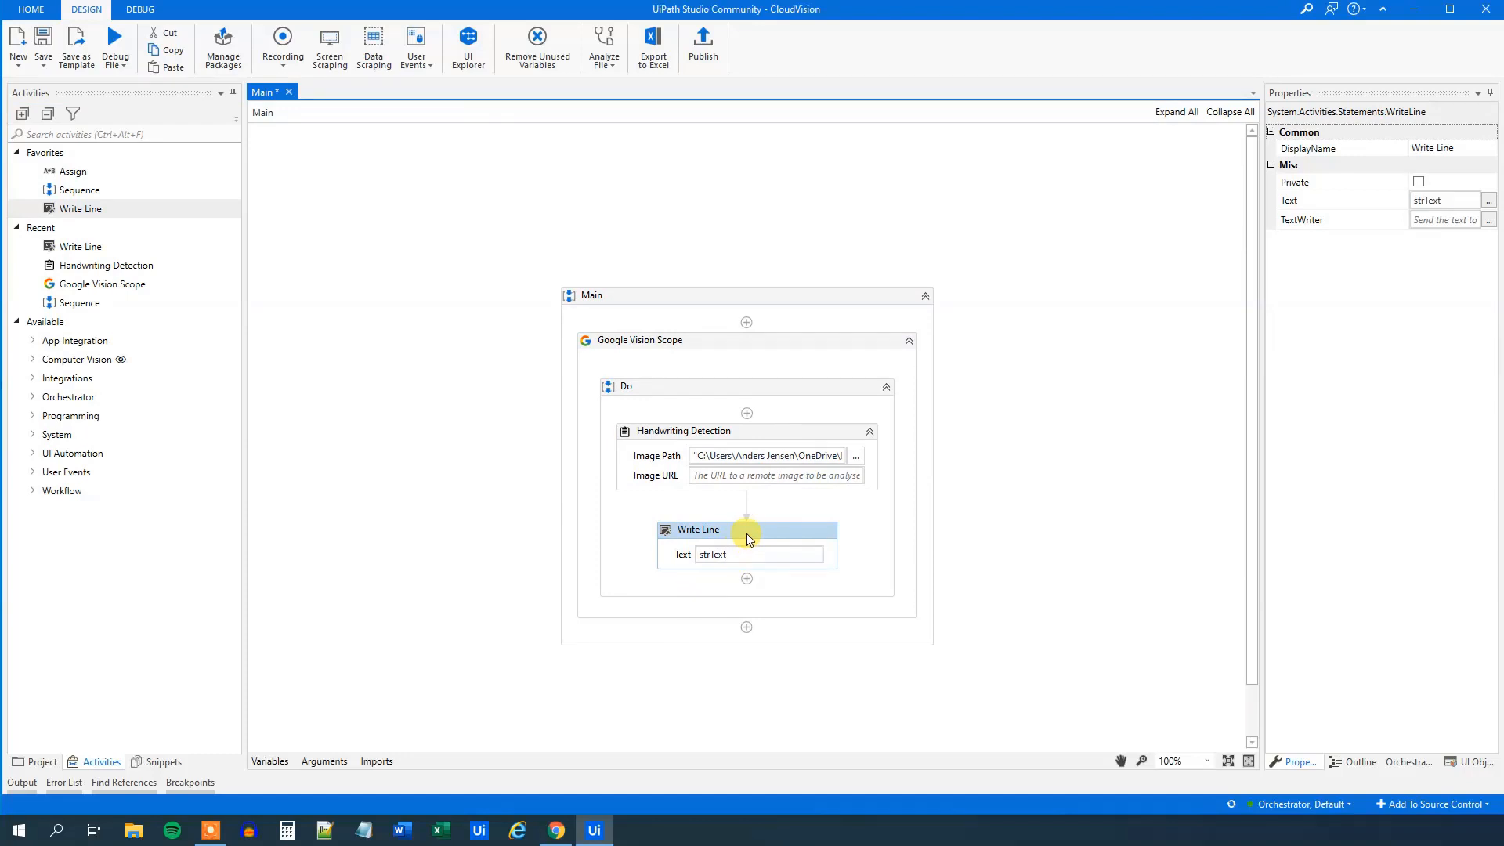
click(114, 46)
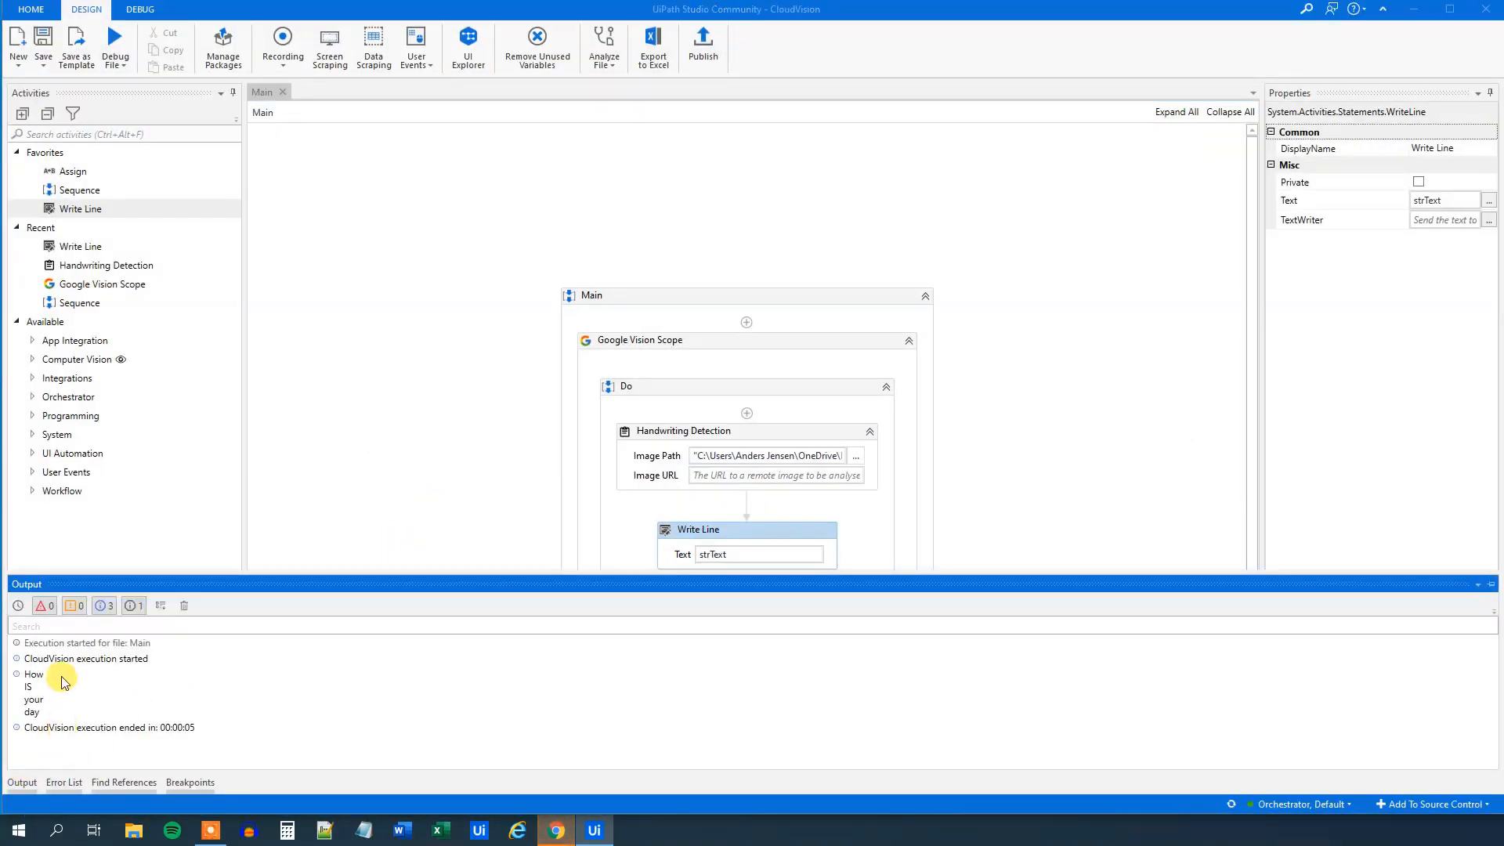
mouse_move(50, 708)
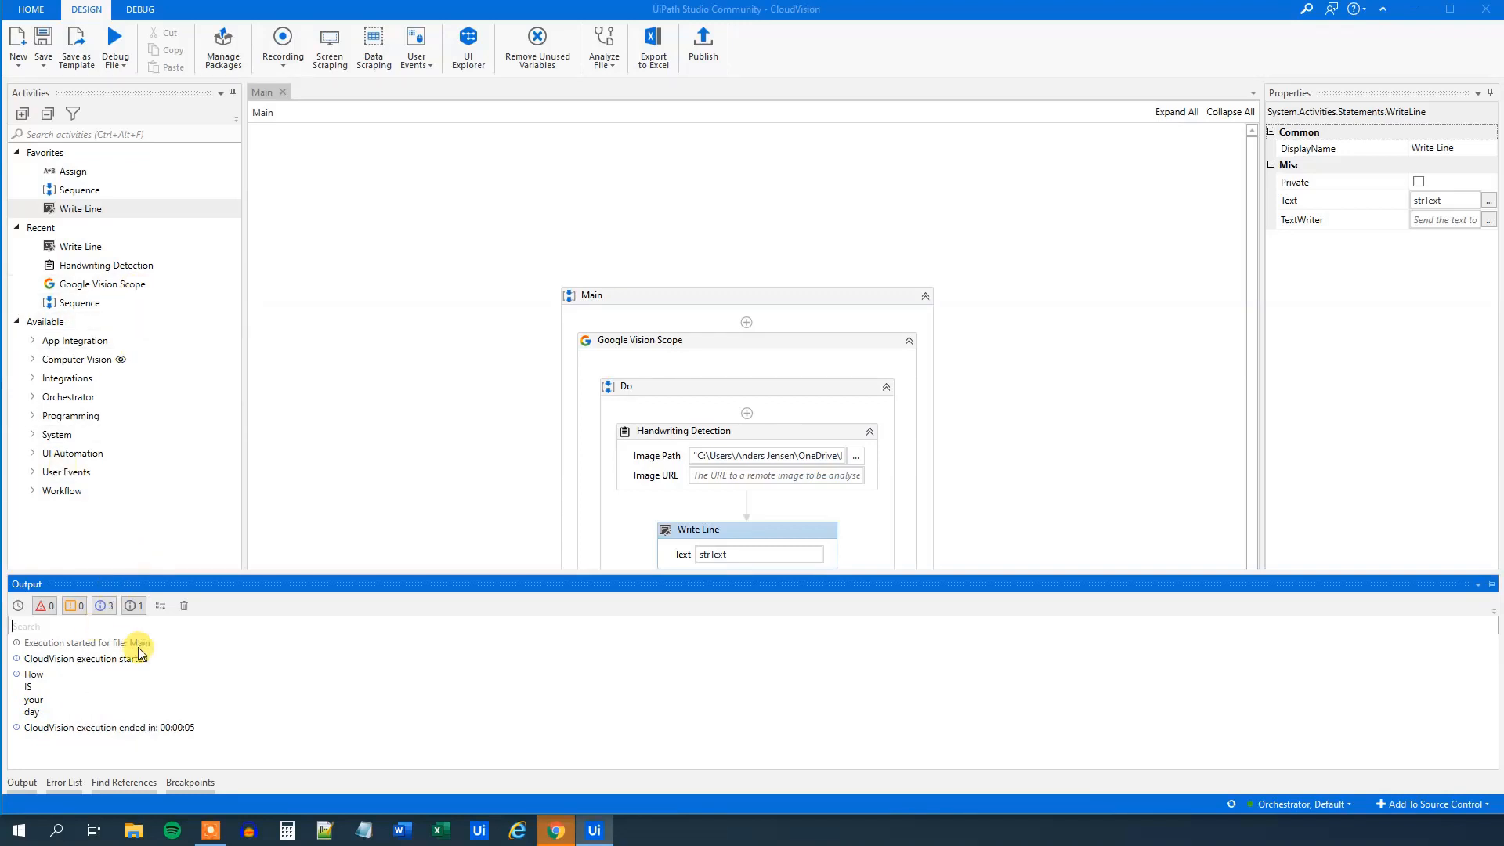
mouse_move(139, 647)
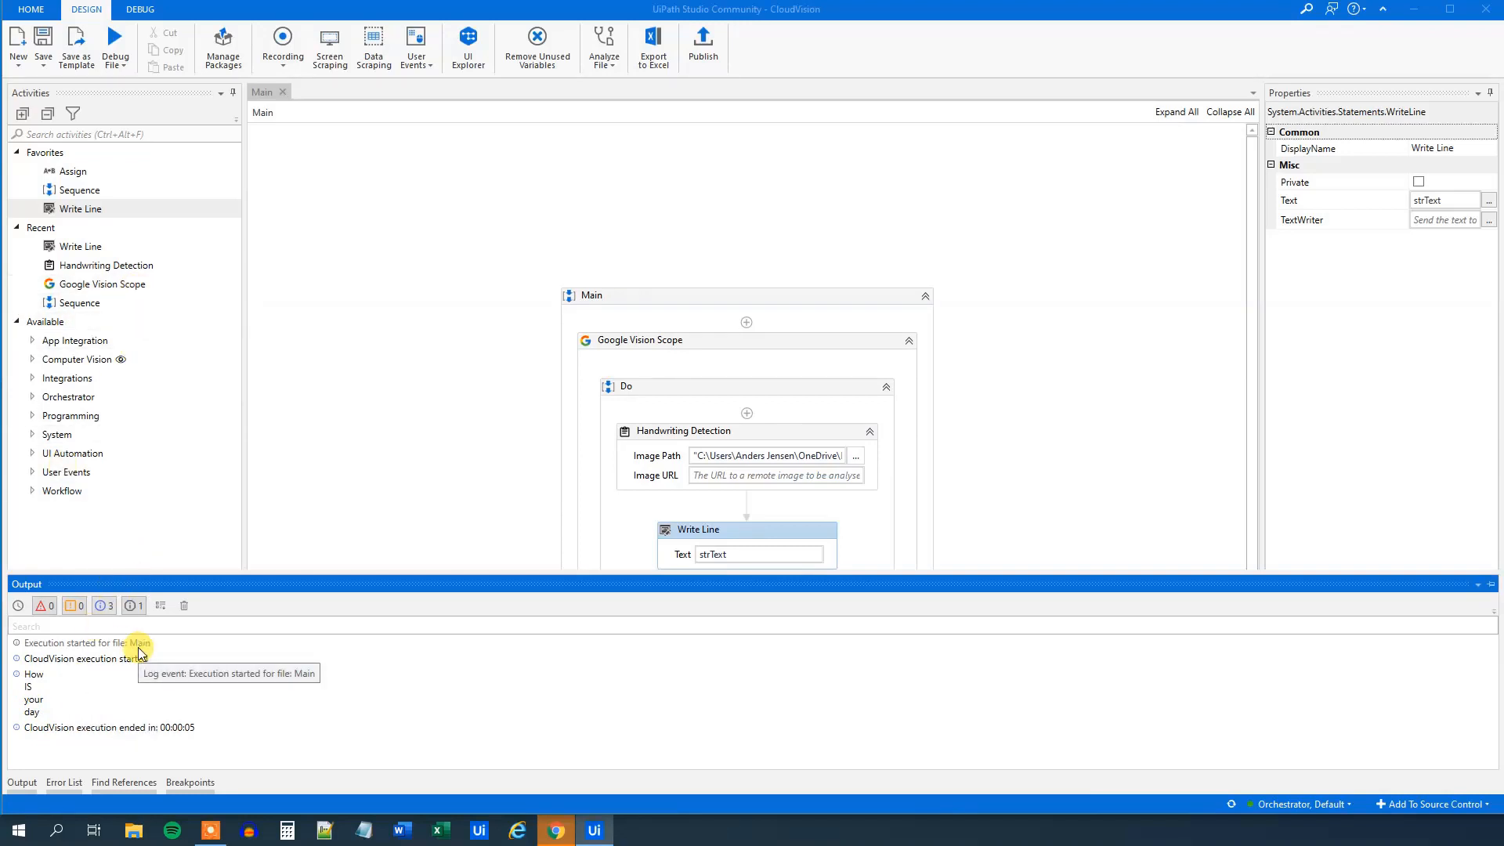